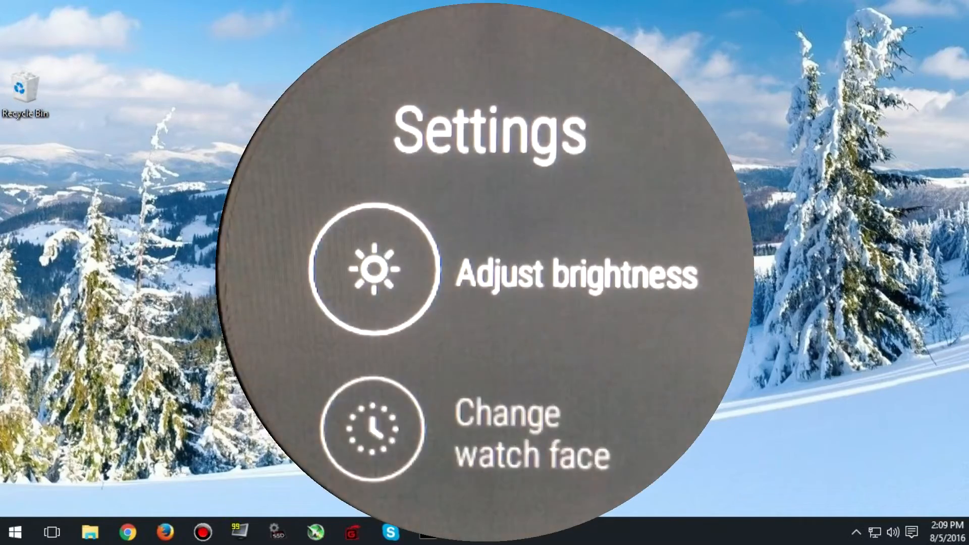
Unlock Developer options via Build number on the watch and confirm enabling ADB debugging.
{"action": "scroll", "scroll_direction": "down", "scroll_amount": 3}
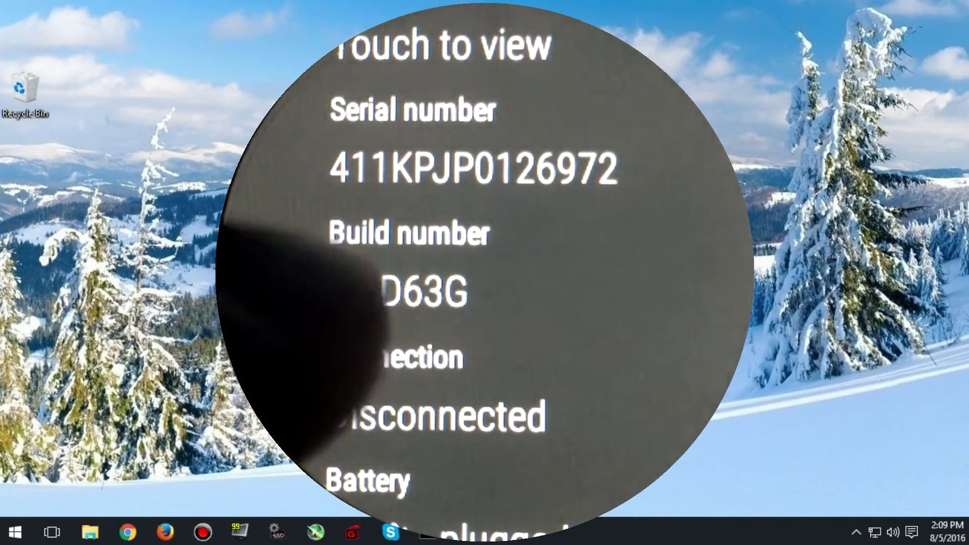
{"action": "left_click", "coordinate": [408, 284]}
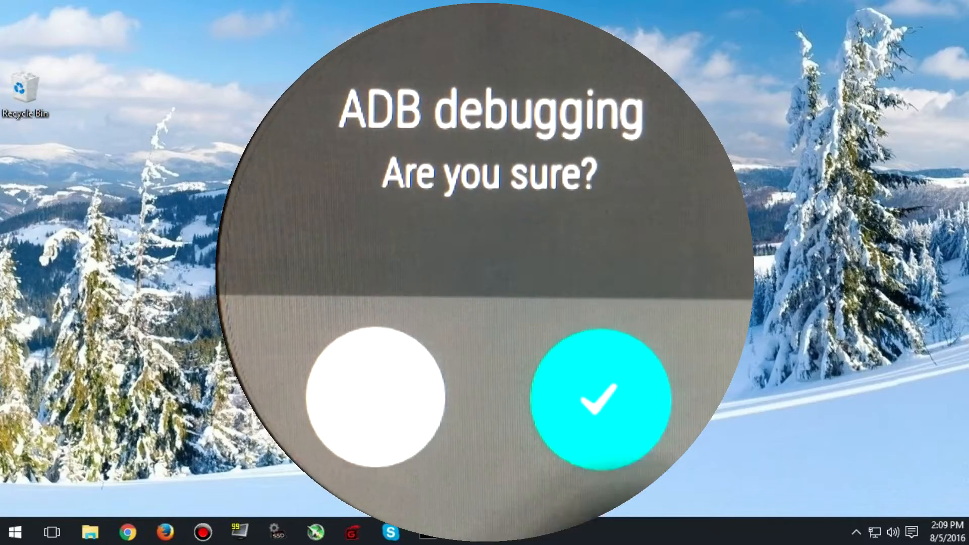
{"action": "left_click", "coordinate": [597, 399]}
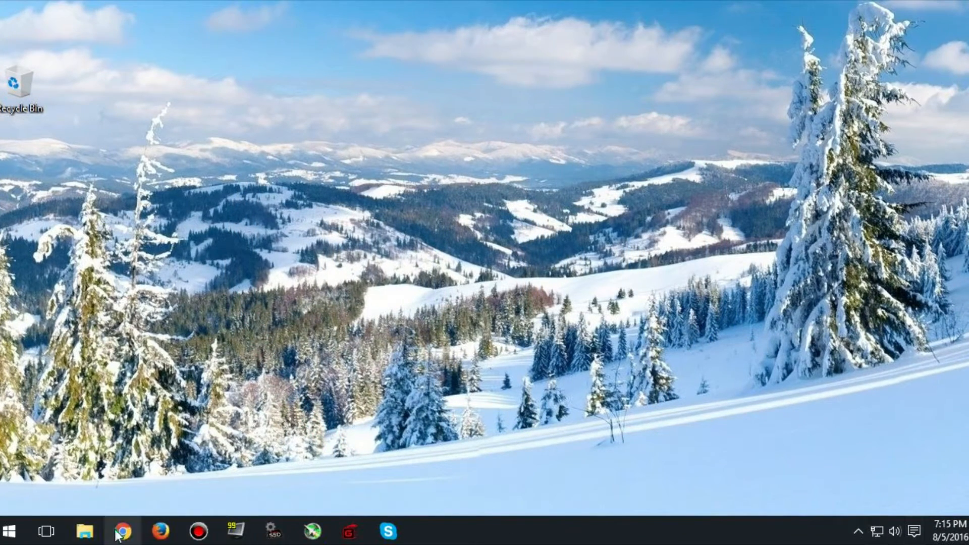
Download adb-setup-1.4.2.exe from the Google Drive link in Chrome and show it in its folder.
{"action": "left_click", "coordinate": [122, 531]}
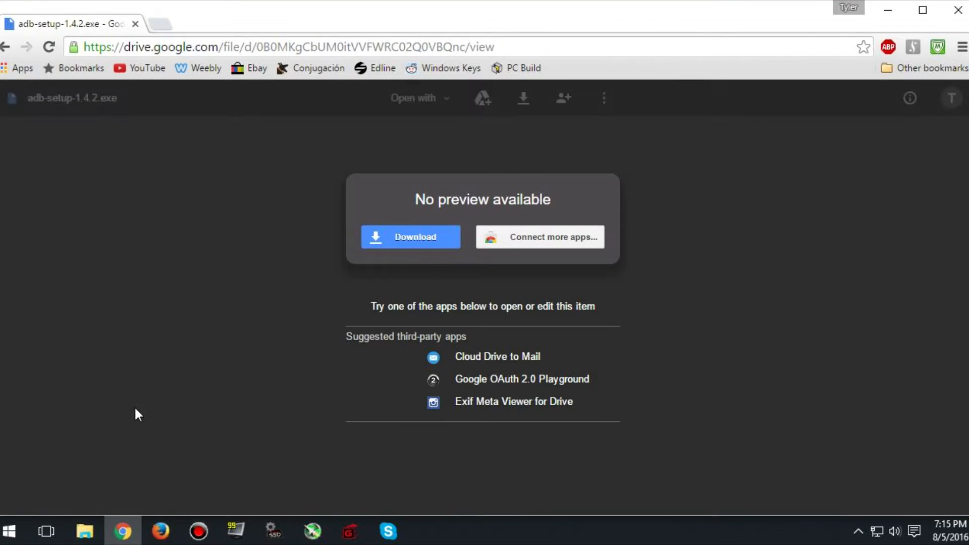
{"action": "left_click", "coordinate": [411, 237]}
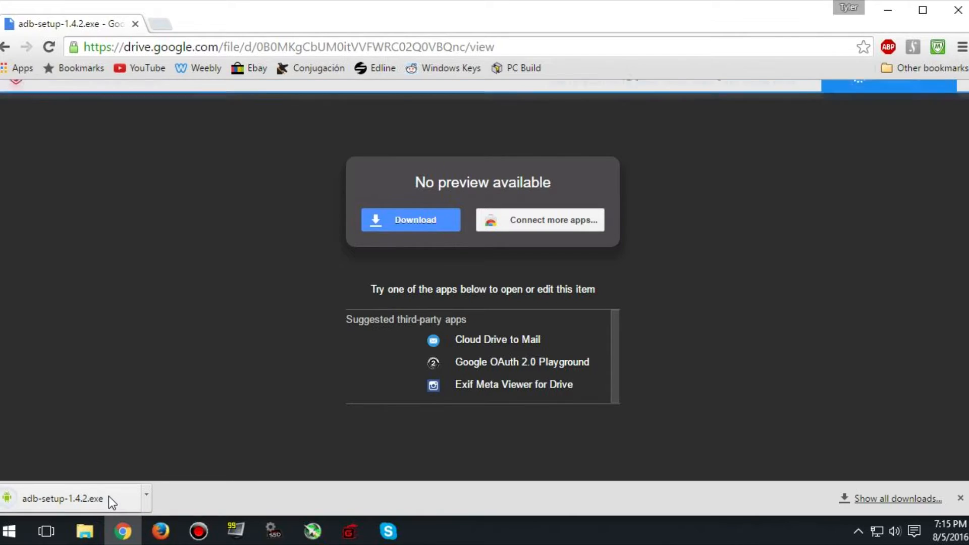
{"action": "left_click", "coordinate": [146, 499]}
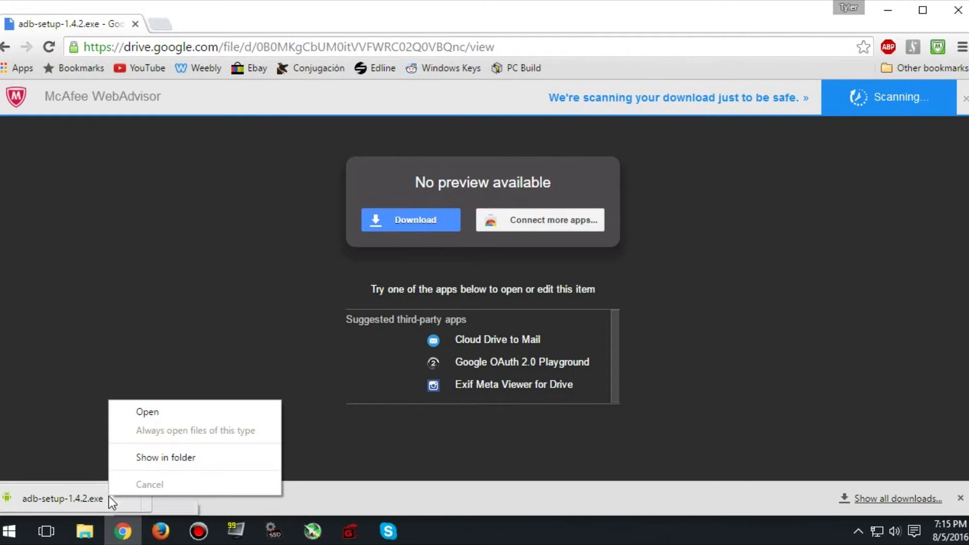
{"action": "left_click", "coordinate": [165, 457]}
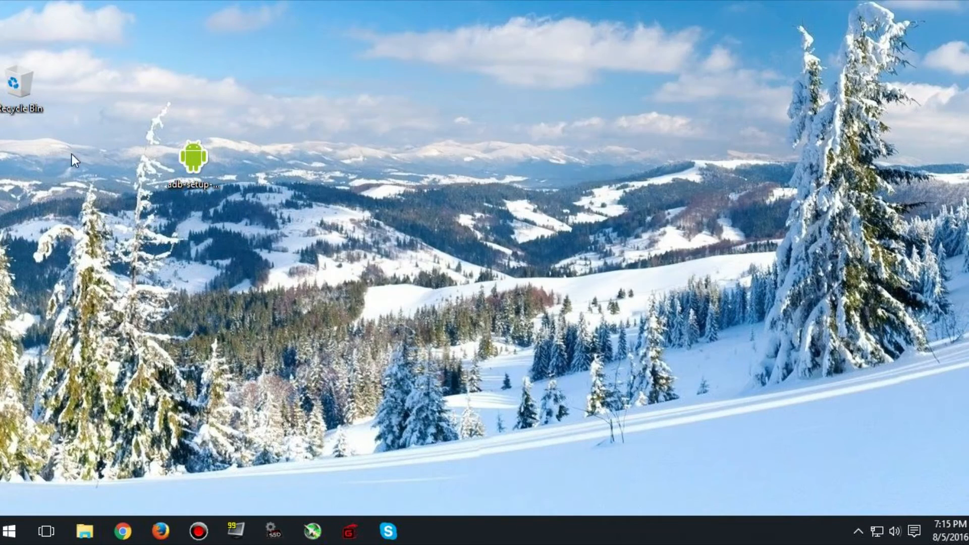
Run adb-setup-1.4.2.exe, answer y to both prompts, and continue the driver installer.
{"action": "double_click", "coordinate": [192, 158]}
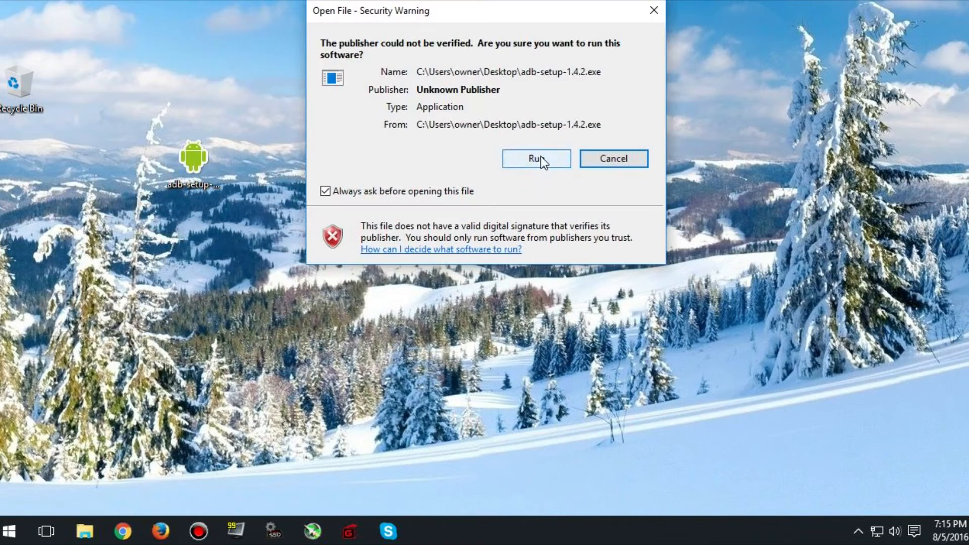
{"action": "left_click", "coordinate": [535, 158]}
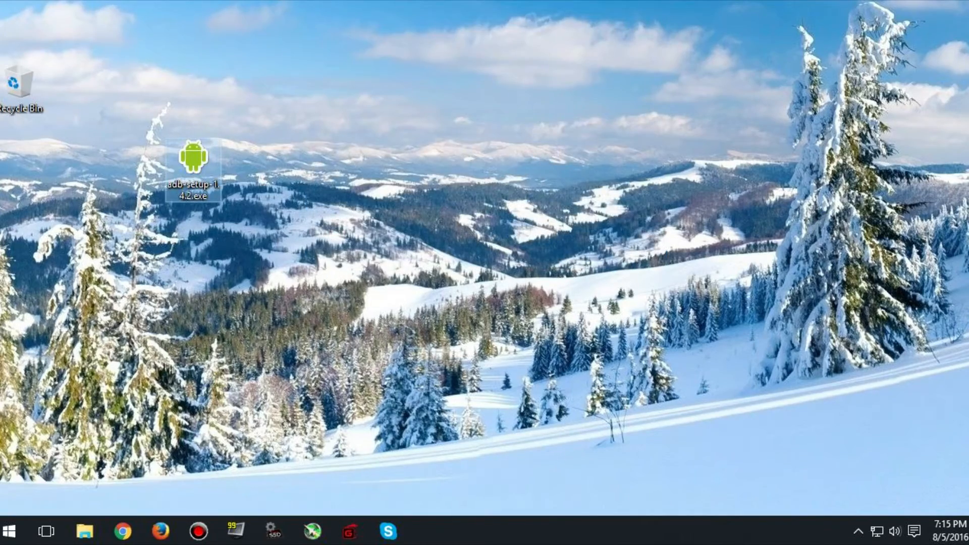
{"action": "double_click", "coordinate": [192, 159]}
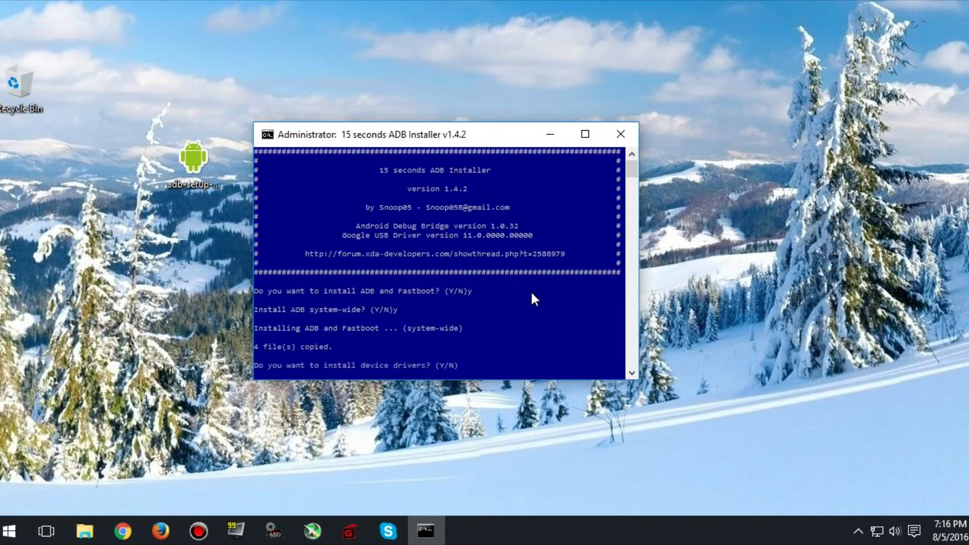
{"action": "type", "text": "y"}
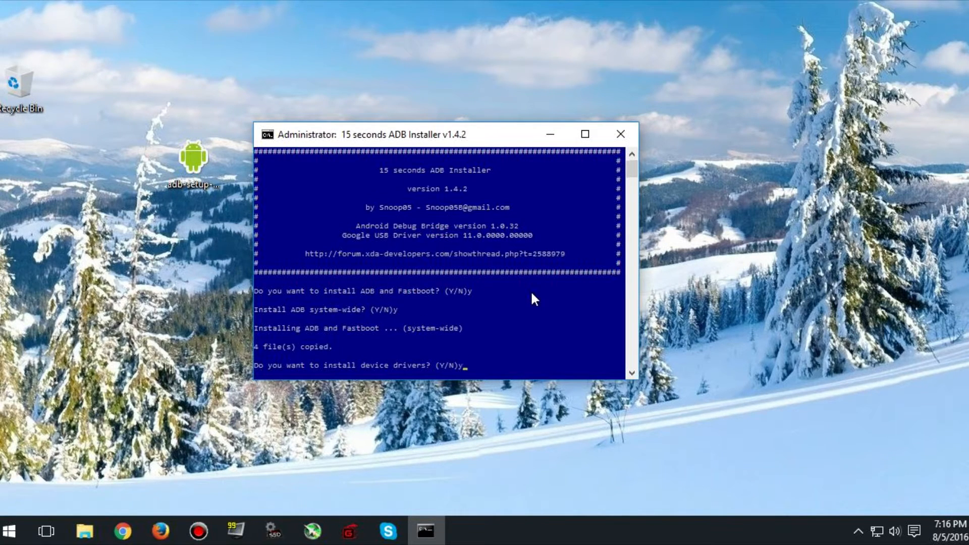
{"action": "type", "text": "y"}
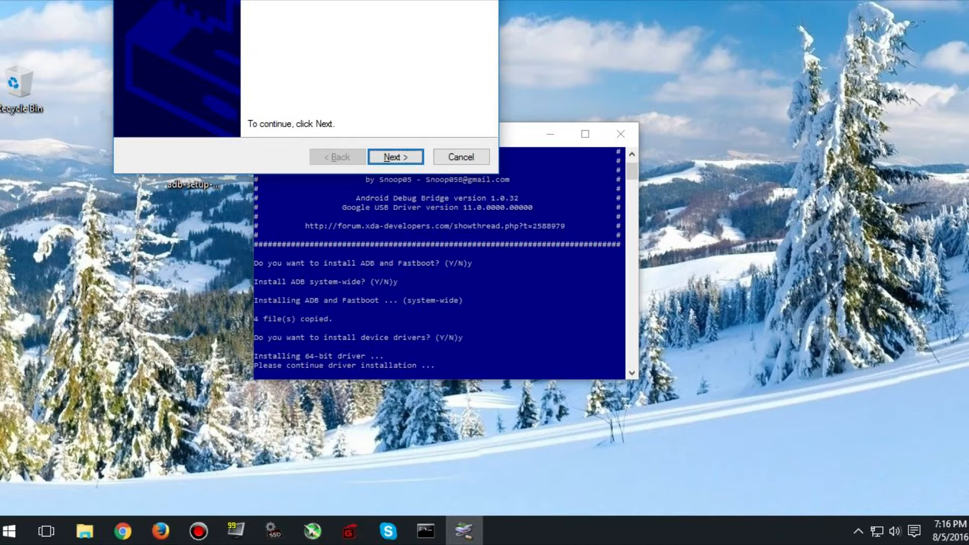
{"action": "left_click", "coordinate": [395, 156]}
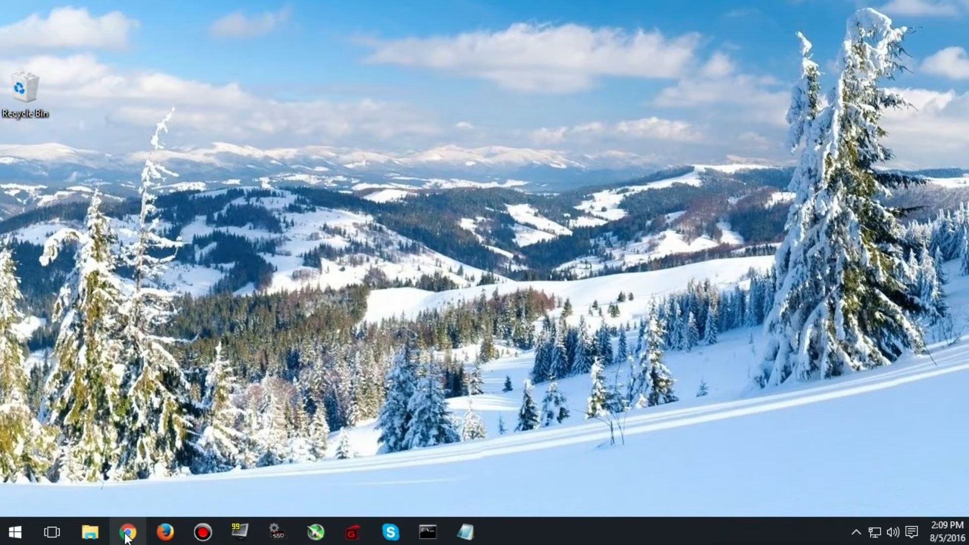
Search APKPure for watch faces and open the Everyday Watch Face page.
{"action": "left_click", "coordinate": [127, 531]}
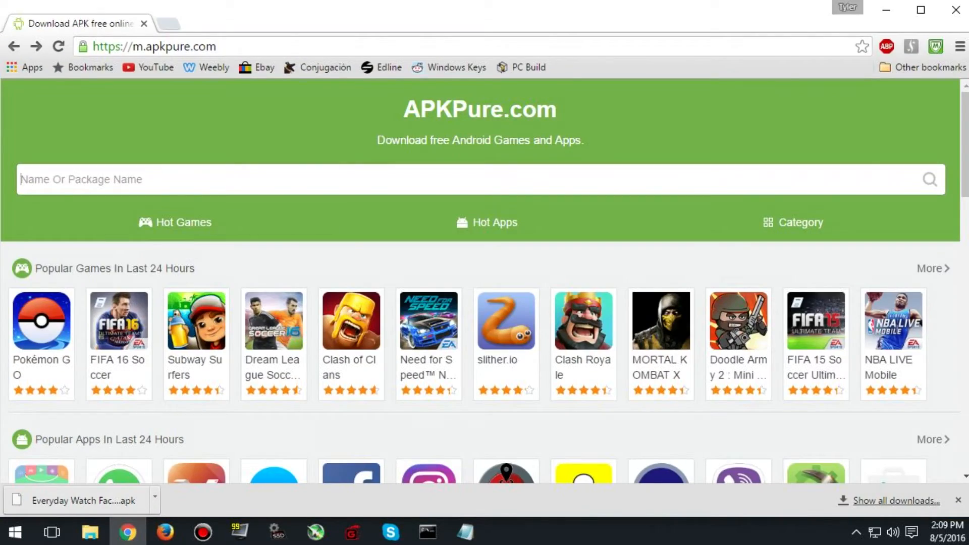
{"action": "type", "text": "watch faces"}
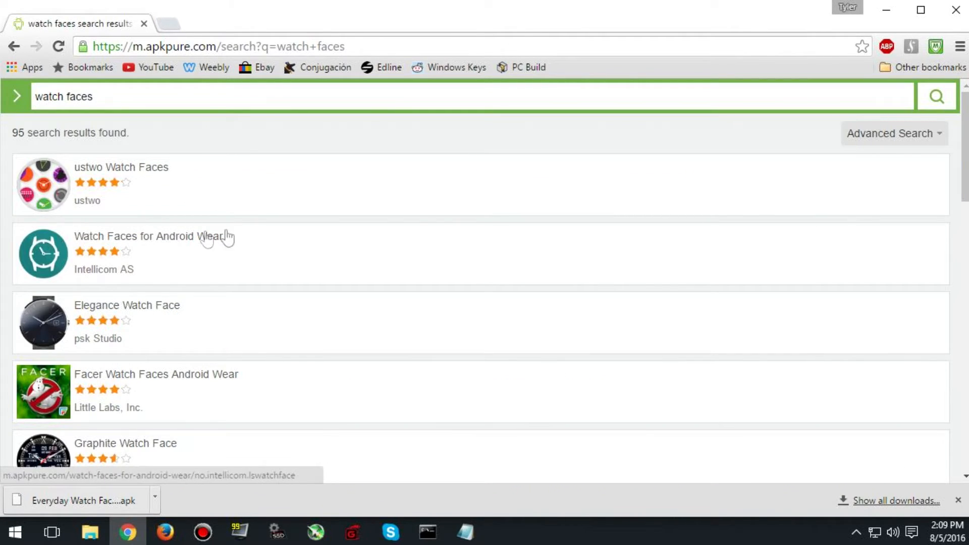
{"action": "scroll", "scroll_direction": "down", "scroll_amount": 3}
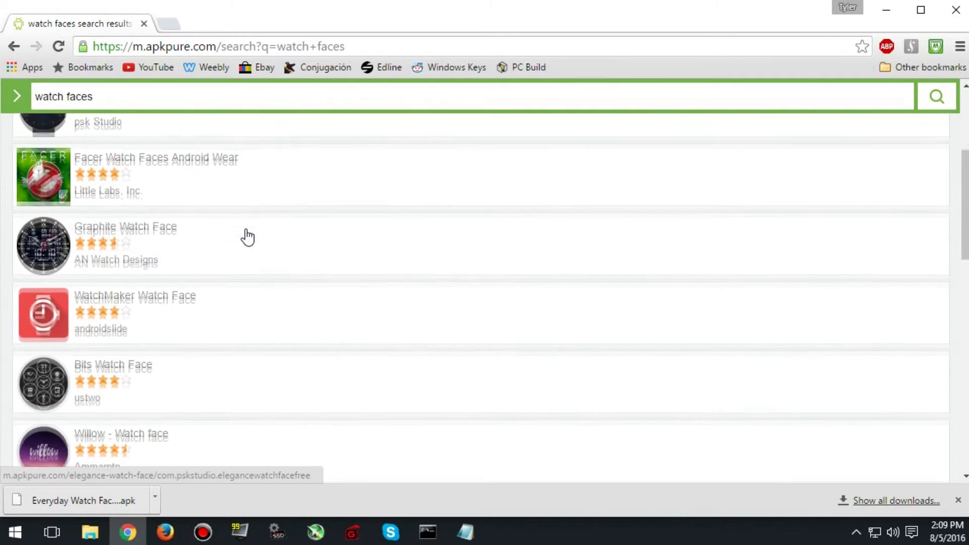
{"action": "scroll", "scroll_direction": "down", "scroll_amount": 3}
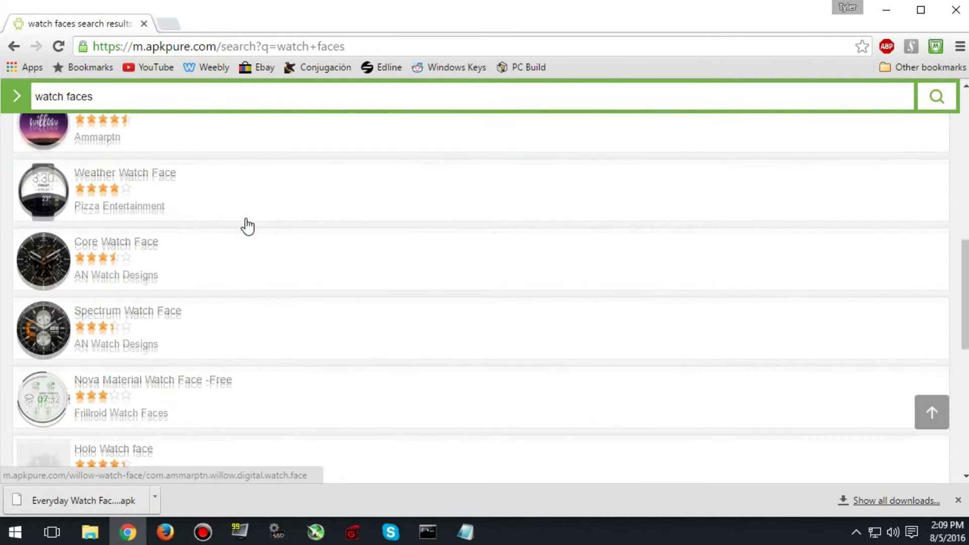
{"action": "scroll", "scroll_direction": "down", "scroll_amount": 3}
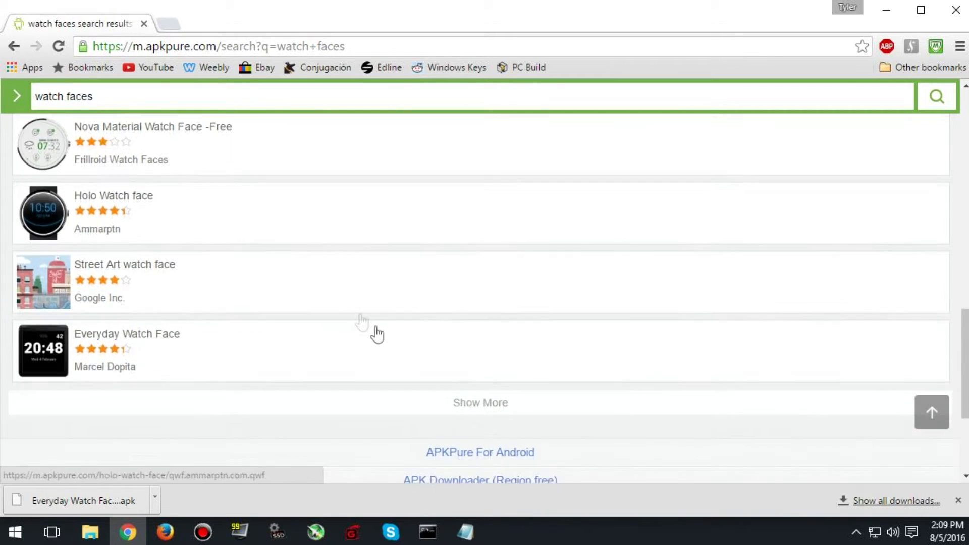
{"action": "scroll", "scroll_direction": "down", "scroll_amount": 3}
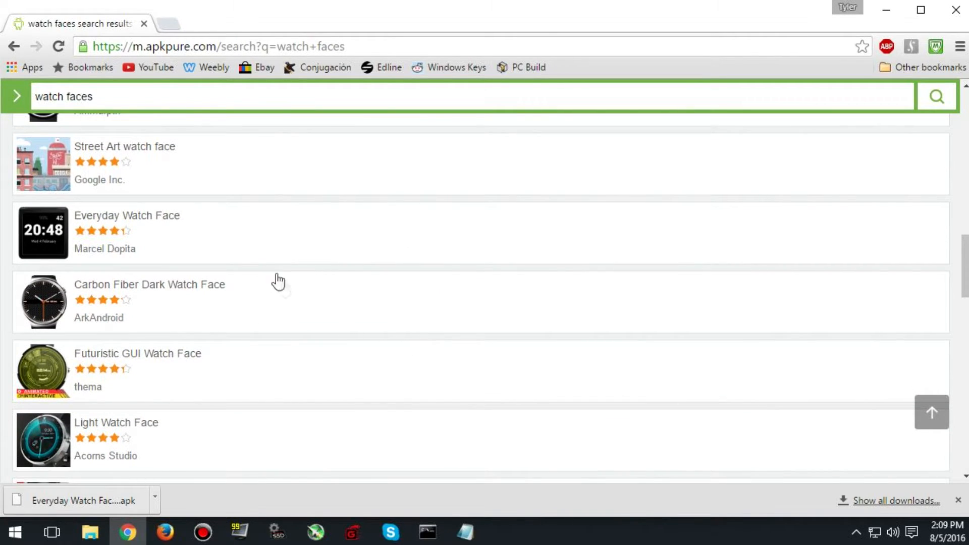
{"action": "left_click", "coordinate": [127, 215]}
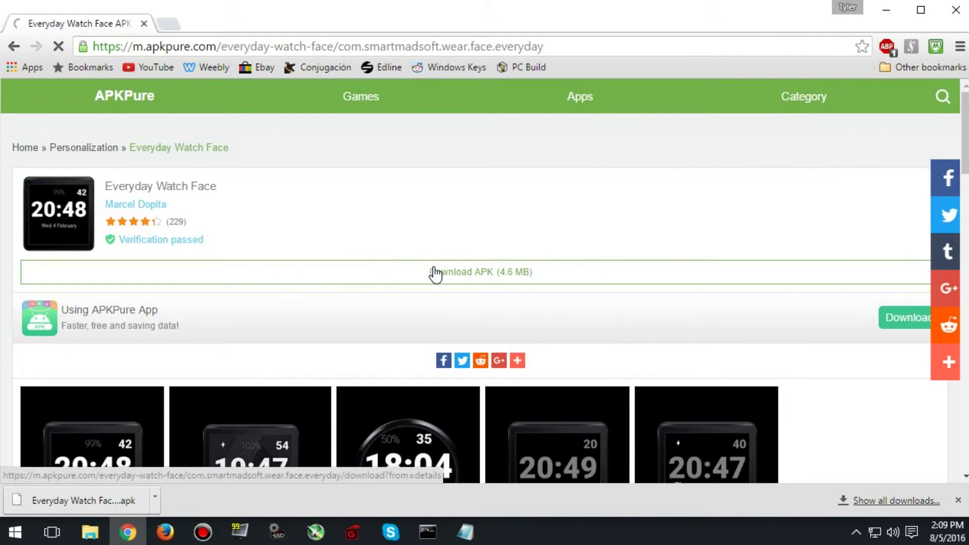
Download the Everyday Watch Face APK and show the file in its folder.
{"action": "left_click", "coordinate": [480, 272]}
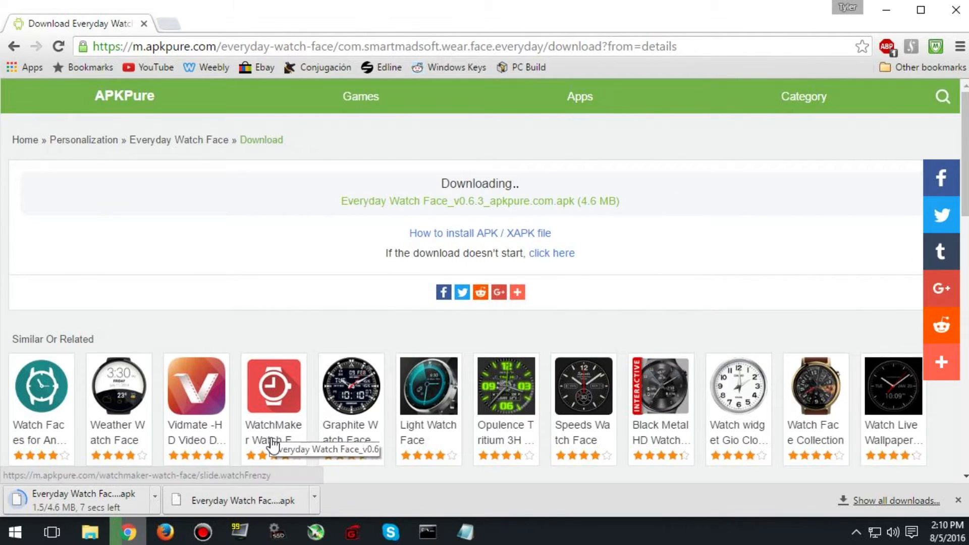
{"action": "right_click", "coordinate": [74, 494]}
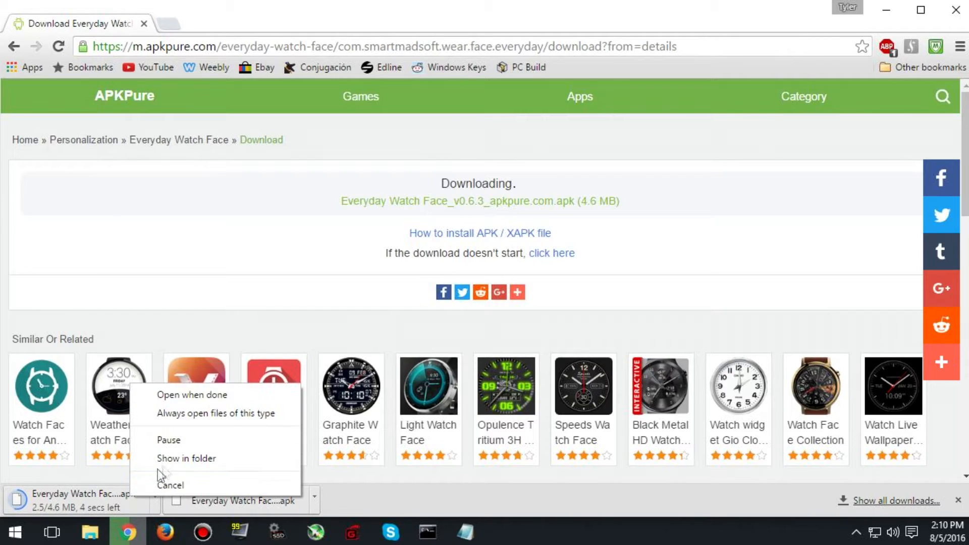
{"action": "left_click", "coordinate": [633, 309]}
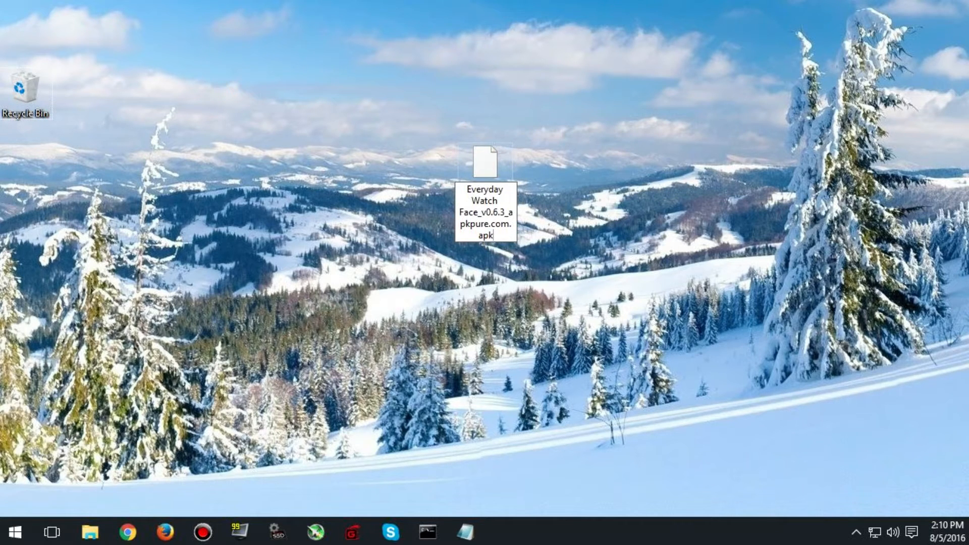
Append .zip to the Everyday Watch Face APK's file name and accept the extension change.
{"action": "type", "text": ".zip"}
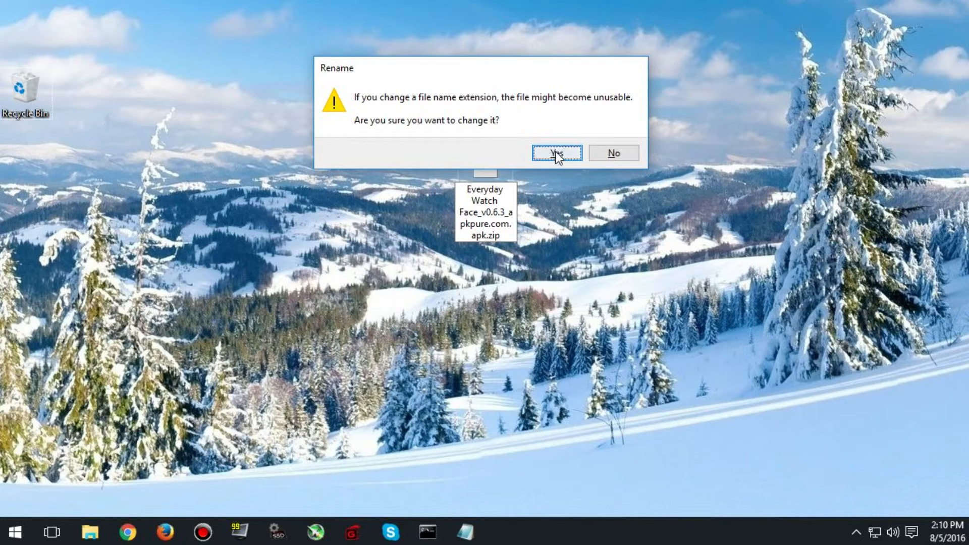
{"action": "left_click", "coordinate": [555, 153]}
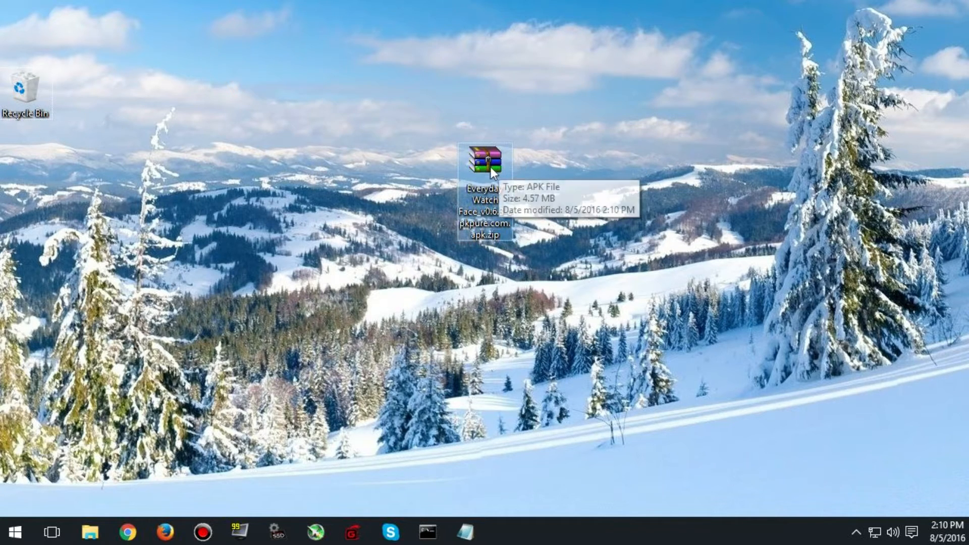
Open the zip in WinRAR, drag the embedded watch face APK onto the desktop, and close WinRAR.
{"action": "double_click", "coordinate": [485, 160]}
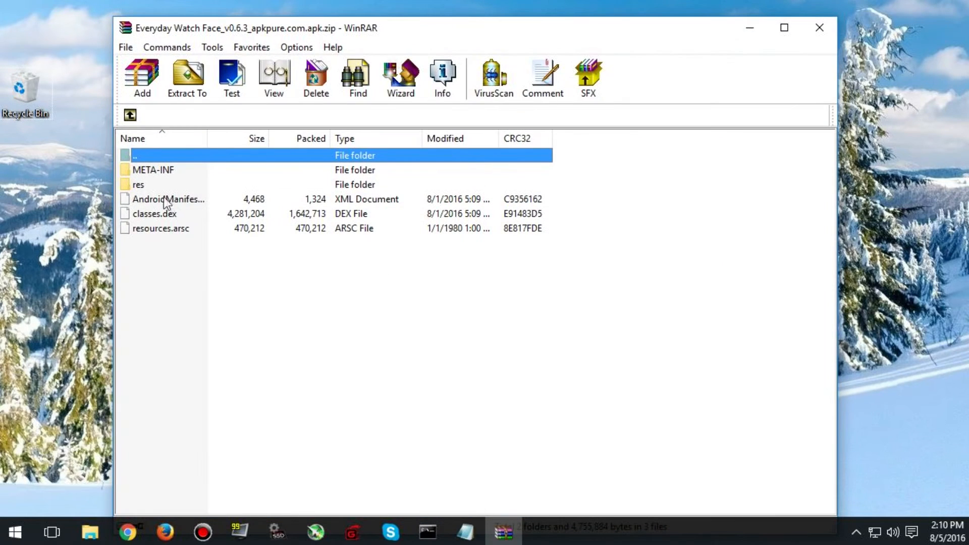
{"action": "double_click", "coordinate": [138, 184]}
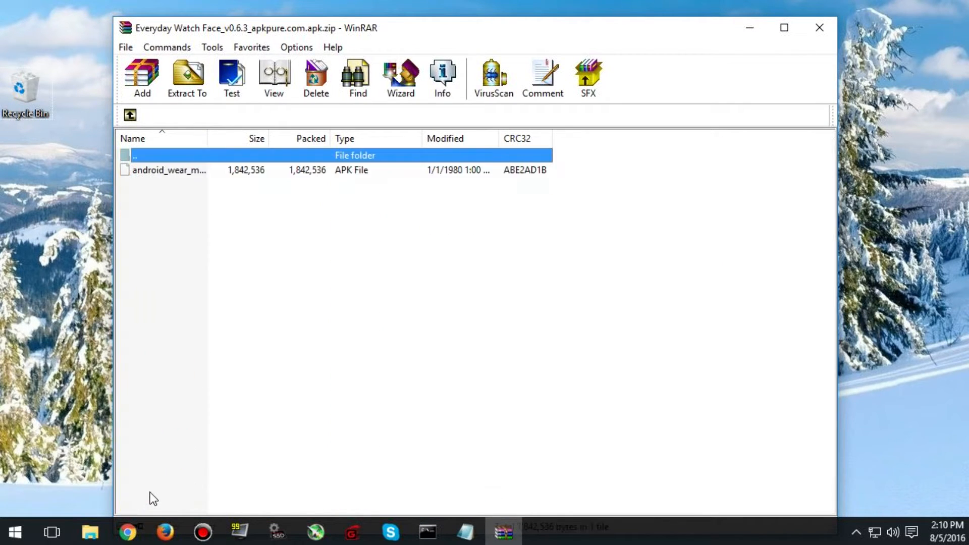
{"action": "left_click", "coordinate": [170, 170]}
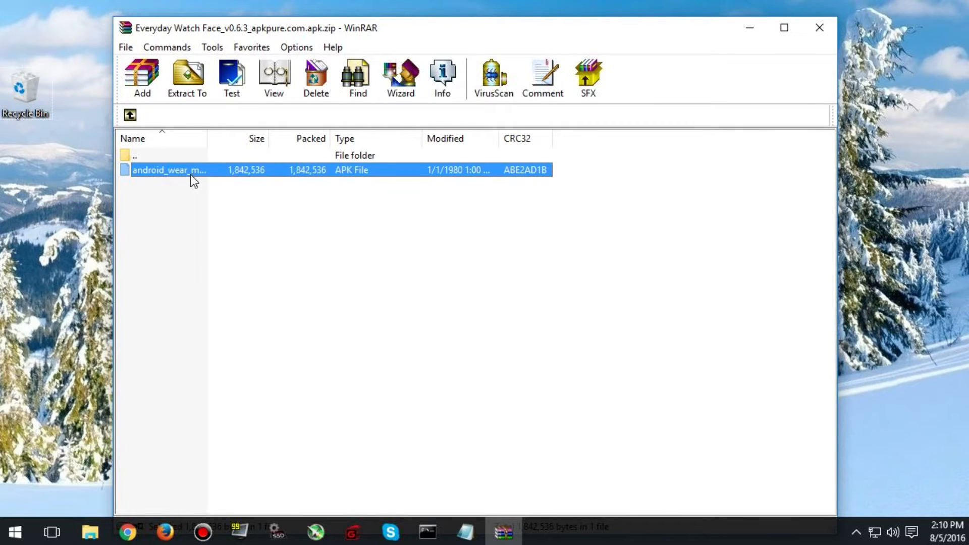
{"action": "left_click_drag", "start_coordinate": [168, 171], "coordinate": [82, 89]}
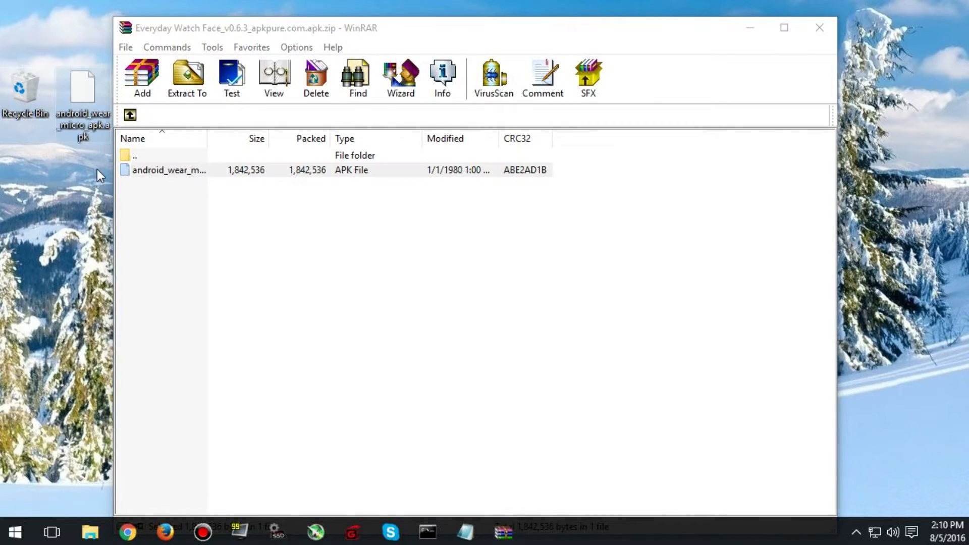
{"action": "left_click", "coordinate": [820, 28]}
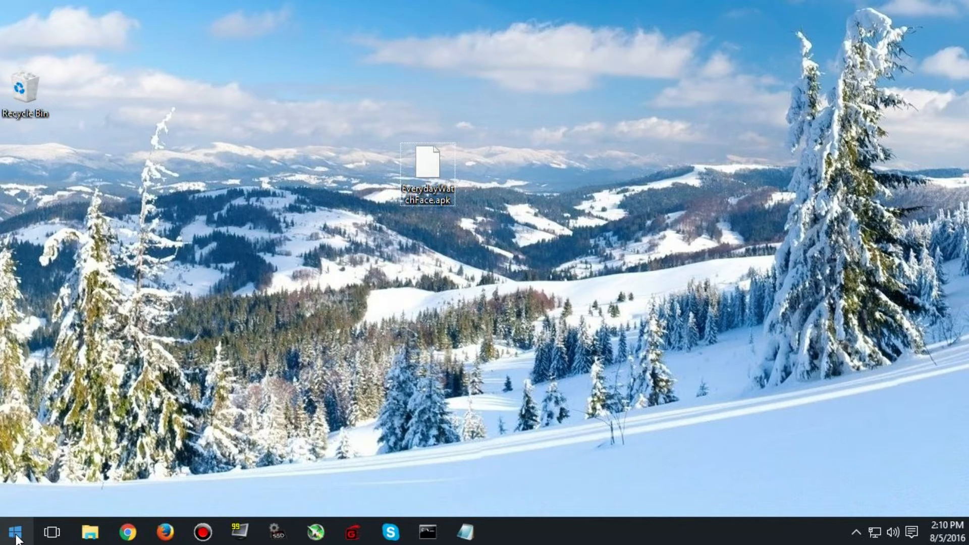
Launch Command Prompt from Start search and move its window lower.
{"action": "left_click", "coordinate": [13, 532]}
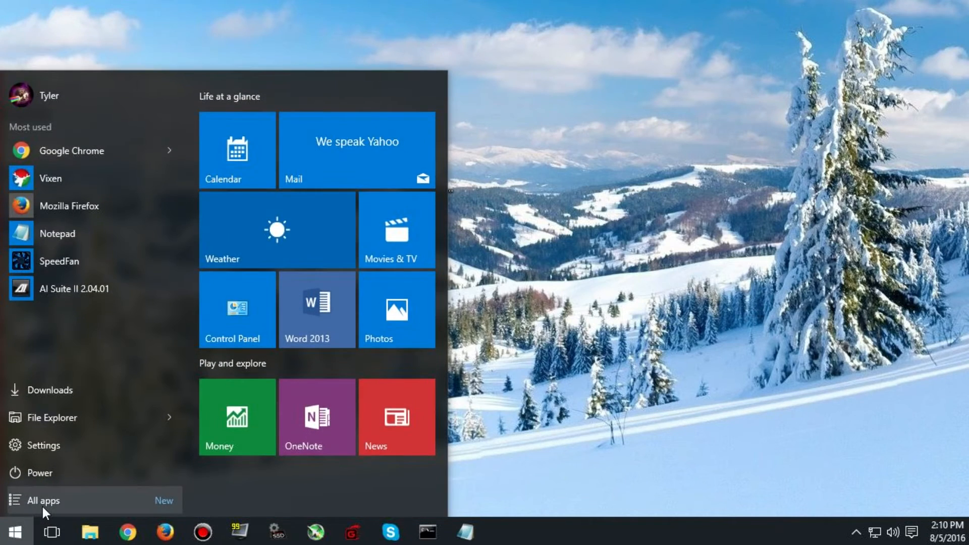
{"action": "type", "text": "cmd"}
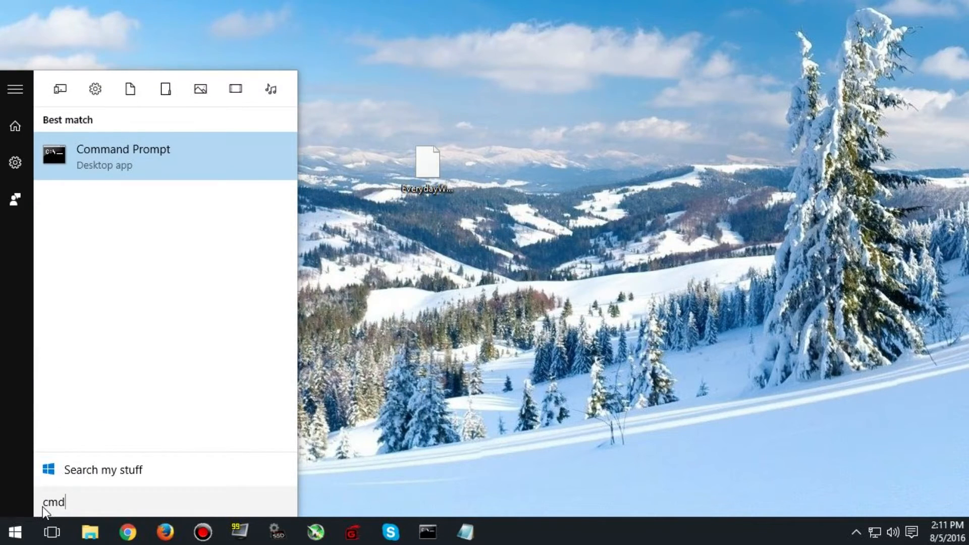
{"action": "left_click", "coordinate": [123, 156]}
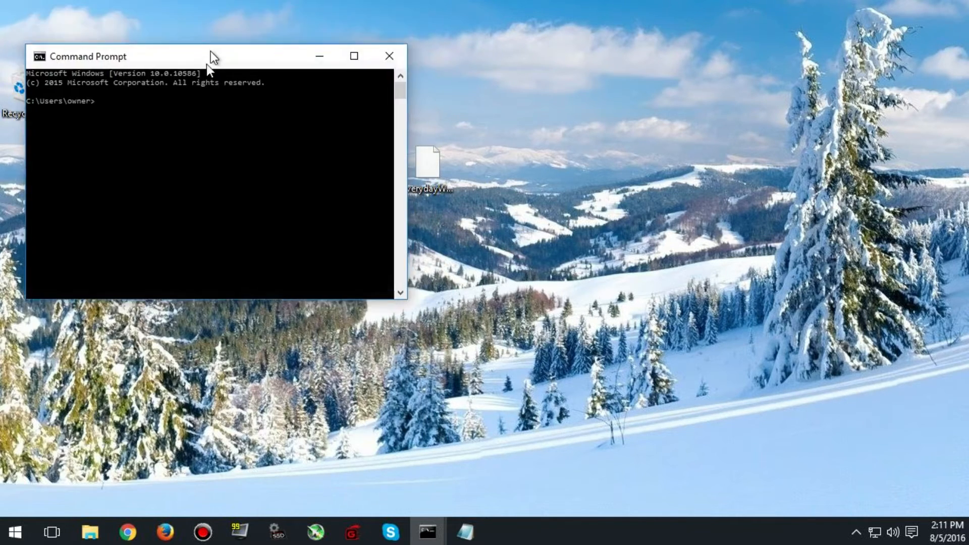
{"action": "left_click_drag", "start_coordinate": [213, 56], "coordinate": [210, 188]}
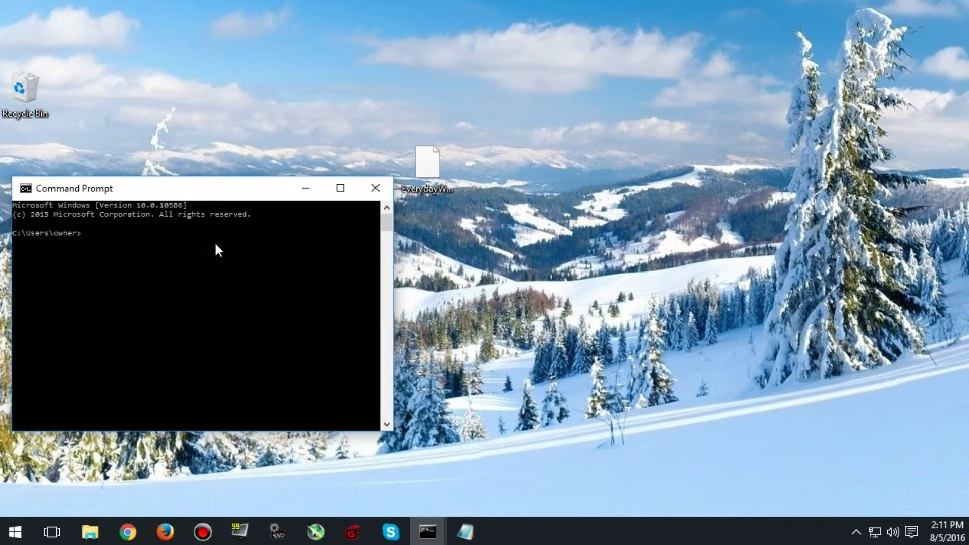
{"action": "mouse_move", "coordinate": [255, 194]}
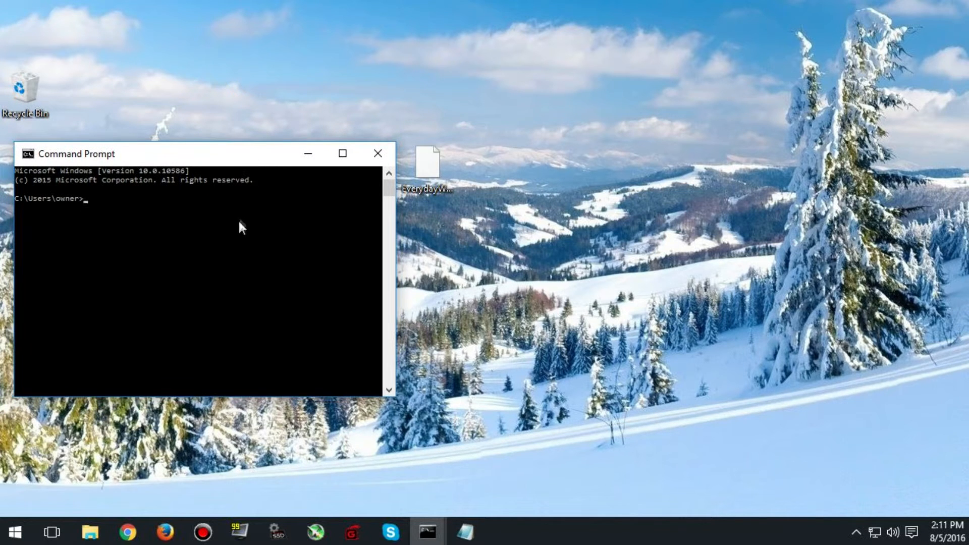
{"action": "mouse_move", "coordinate": [213, 206]}
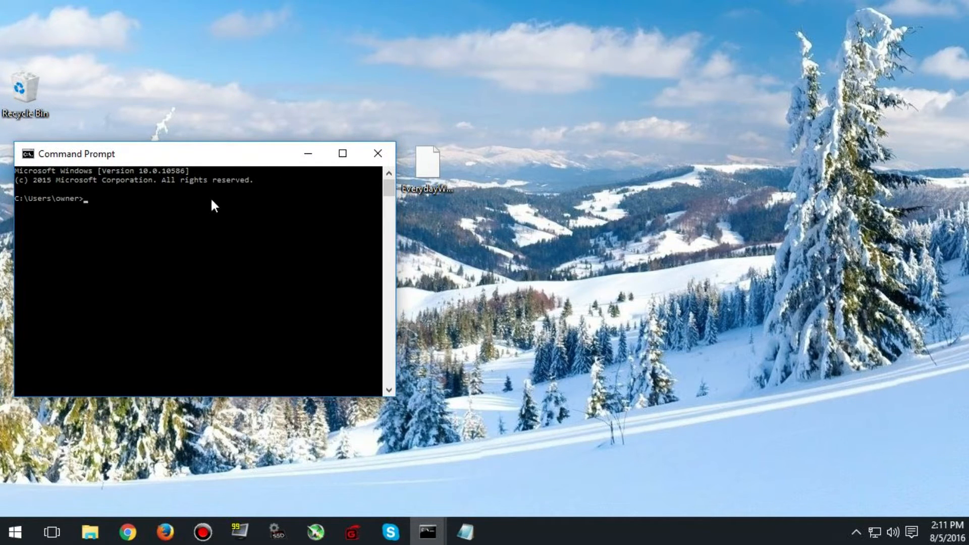
Run adb install on EverydayWatchFace.apk using the Desktop path copied from Properties.
{"action": "type", "text": "adb"}
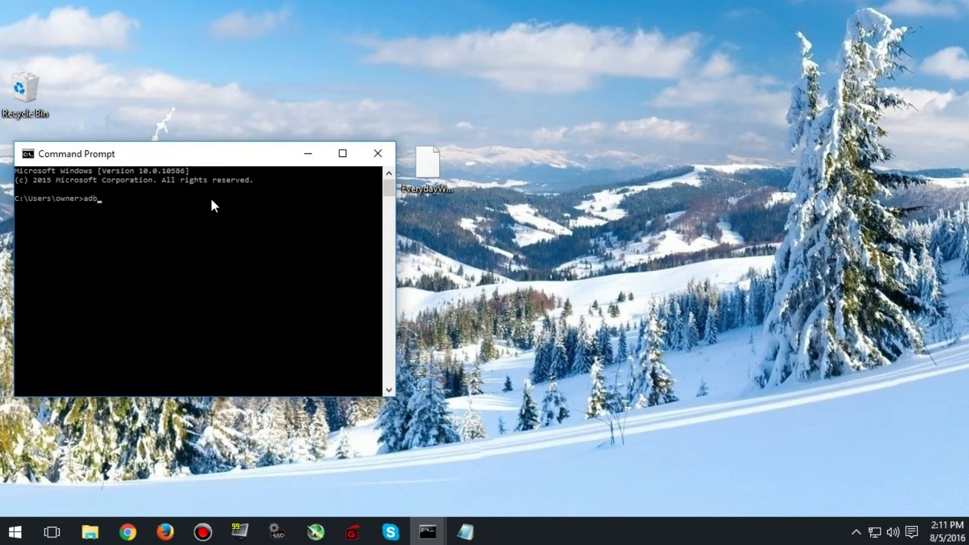
{"action": "type", "text": "install"}
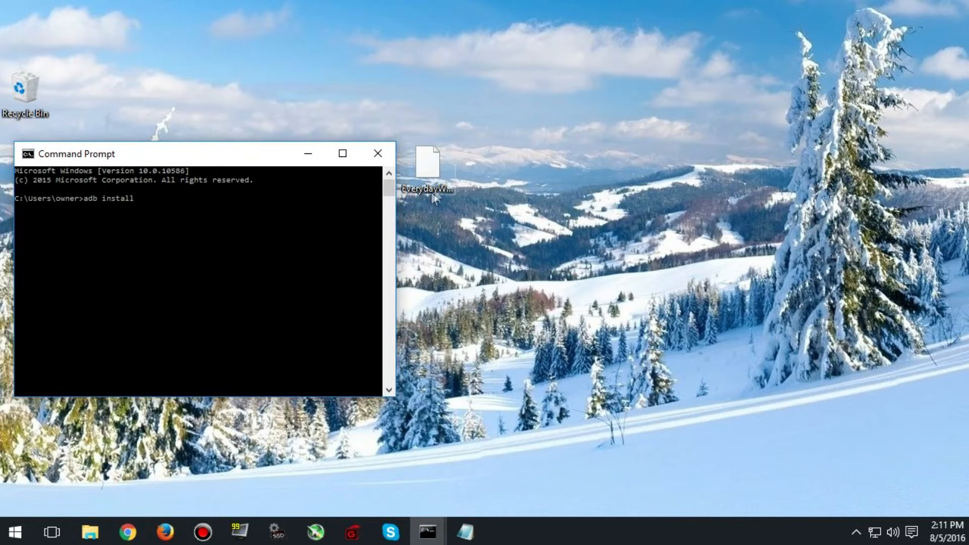
{"action": "right_click", "coordinate": [427, 163]}
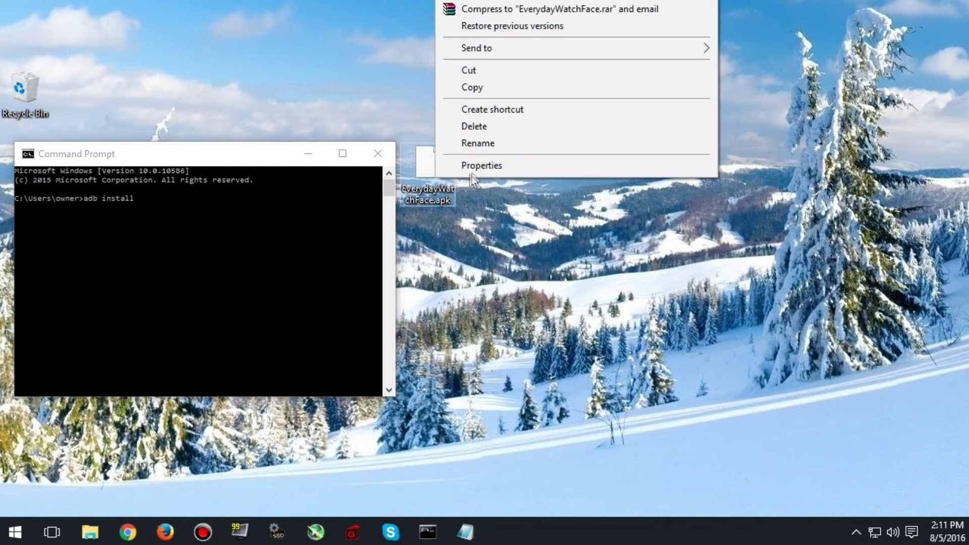
{"action": "left_click", "coordinate": [481, 165]}
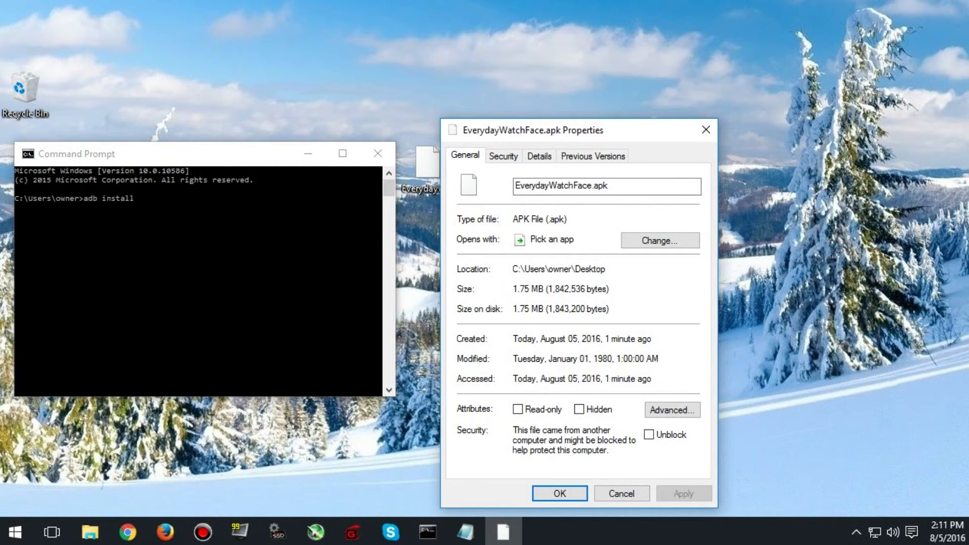
{"action": "double_click", "coordinate": [556, 268]}
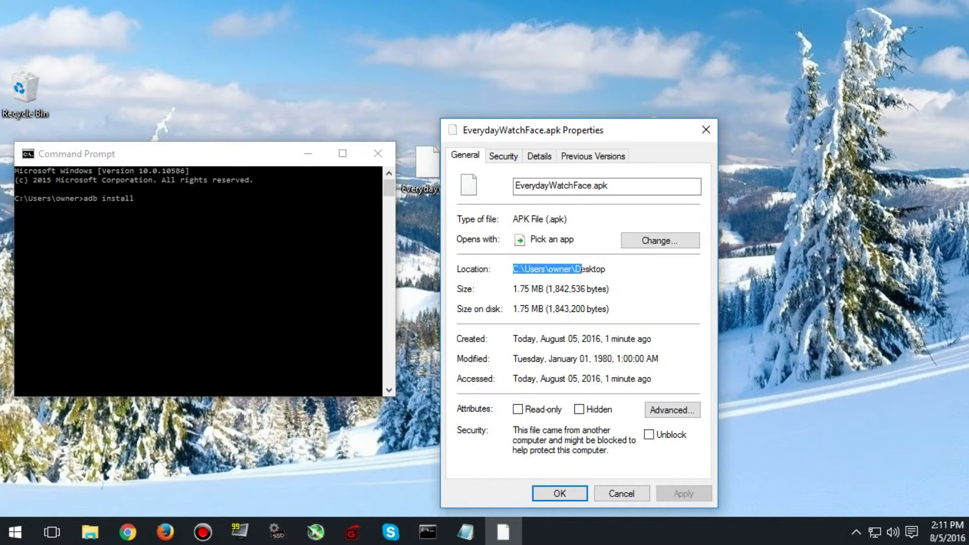
{"action": "right_click", "coordinate": [558, 268]}
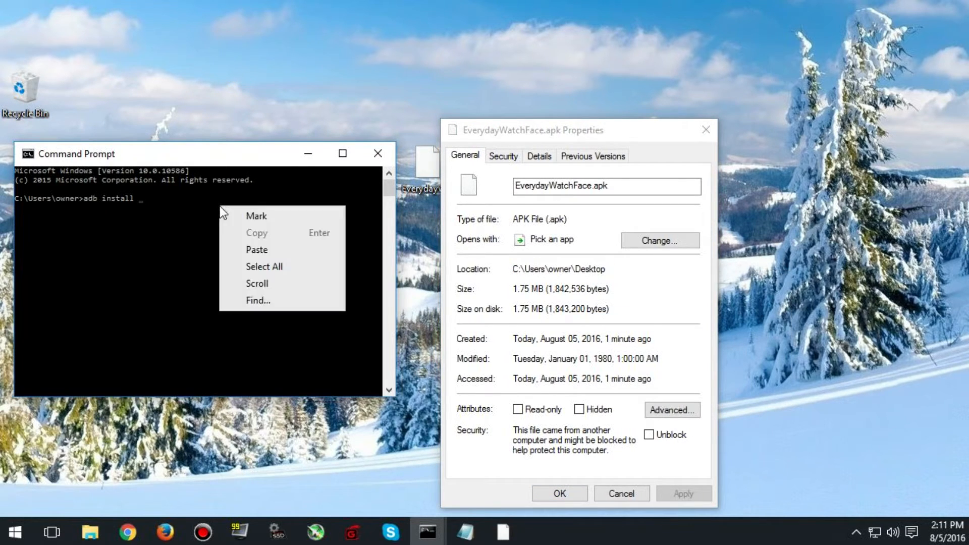
{"action": "left_click", "coordinate": [256, 249]}
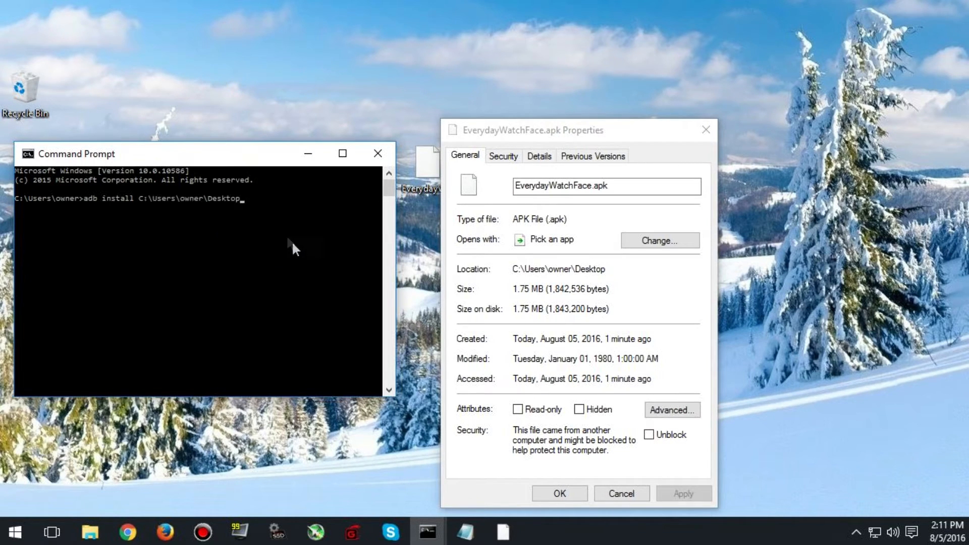
{"action": "mouse_move", "coordinate": [318, 213]}
{"action": "type", "text": "\\"}
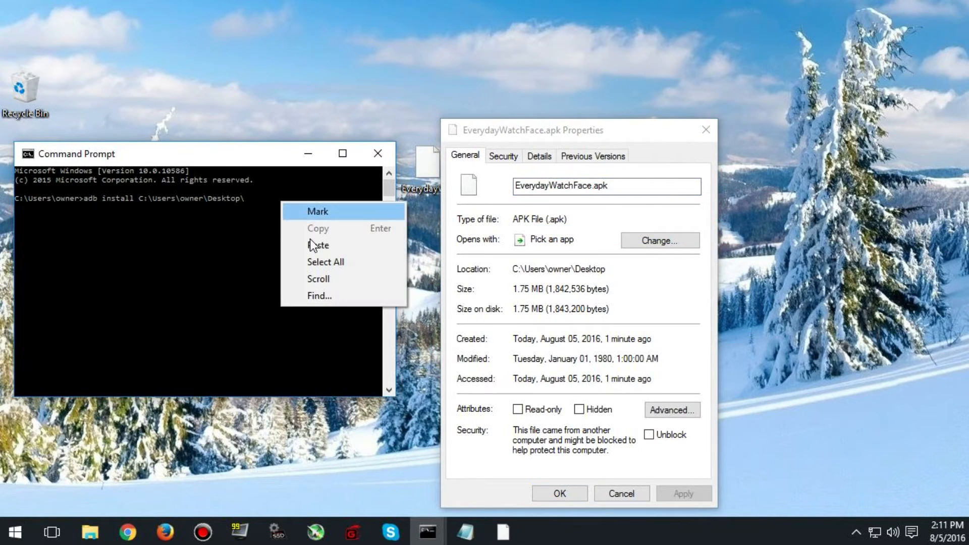
{"action": "left_click", "coordinate": [319, 245]}
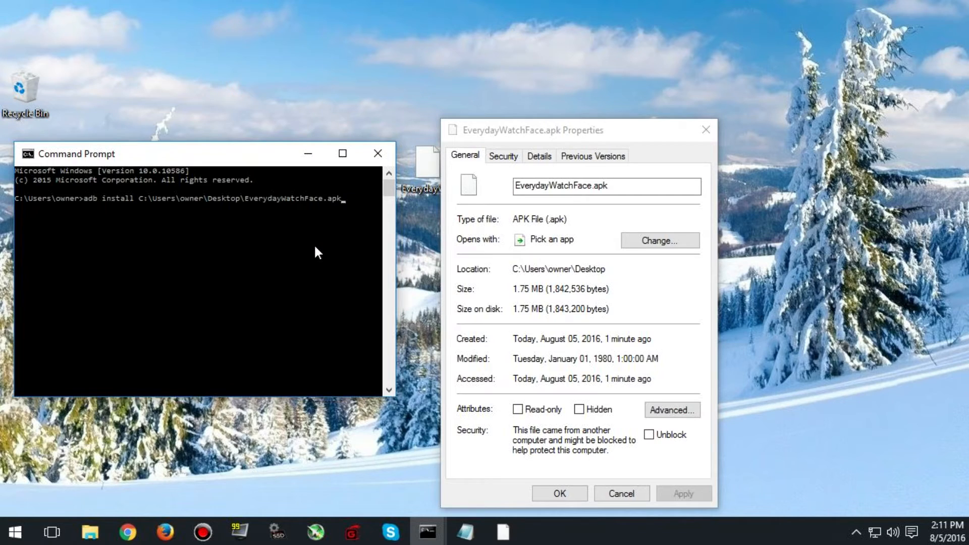
{"action": "key", "text": "Return"}
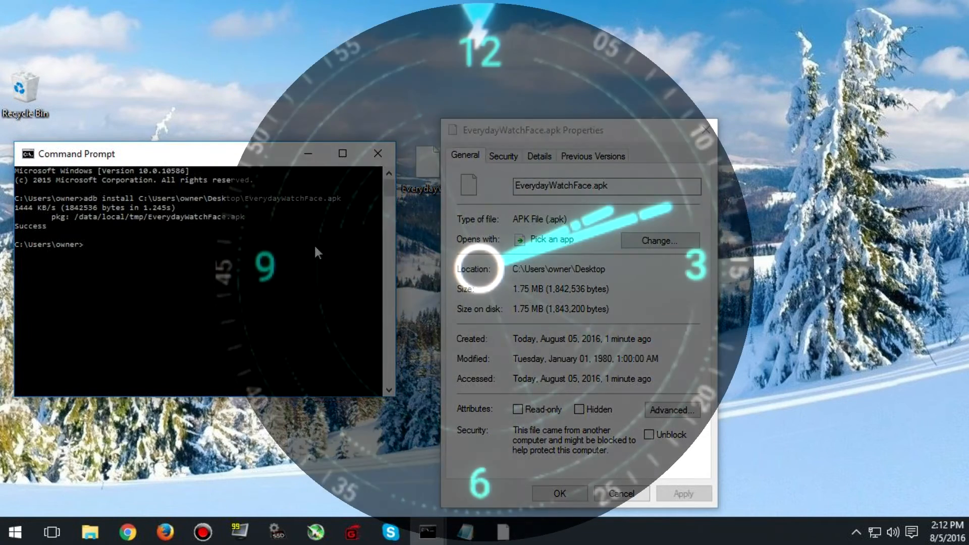
{"action": "left_click", "coordinate": [558, 494]}
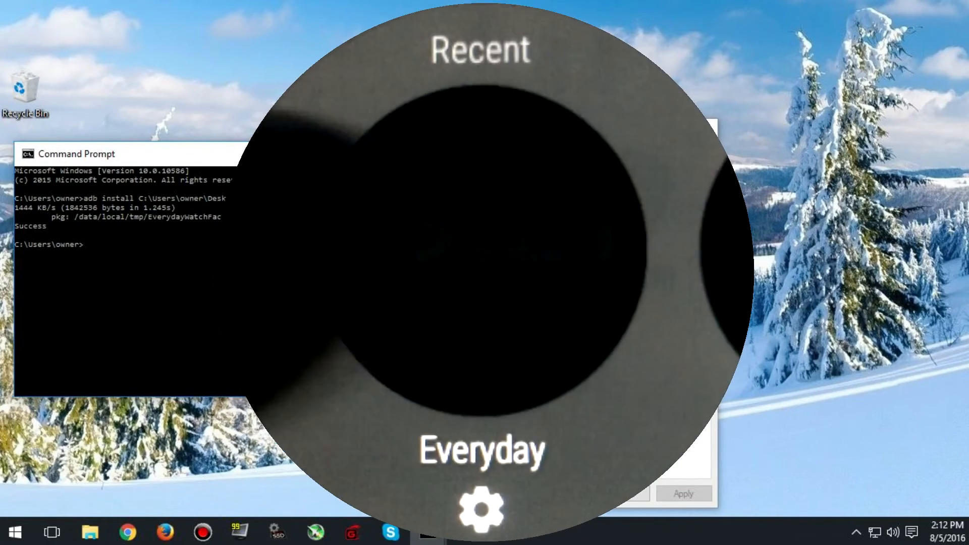
{"action": "left_click", "coordinate": [480, 508]}
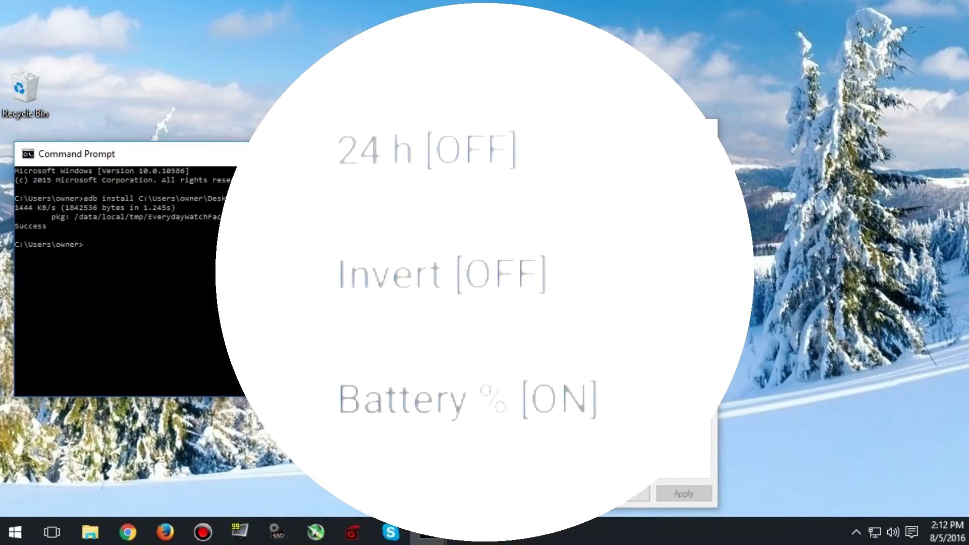
{"action": "scroll", "scroll_direction": "up", "scroll_amount": 3}
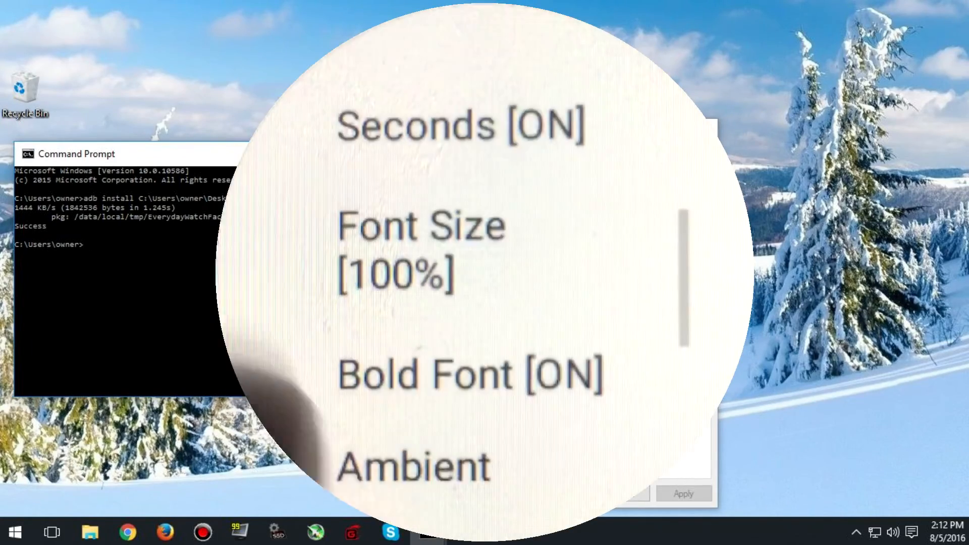
{"action": "scroll", "scroll_direction": "down", "scroll_amount": 3}
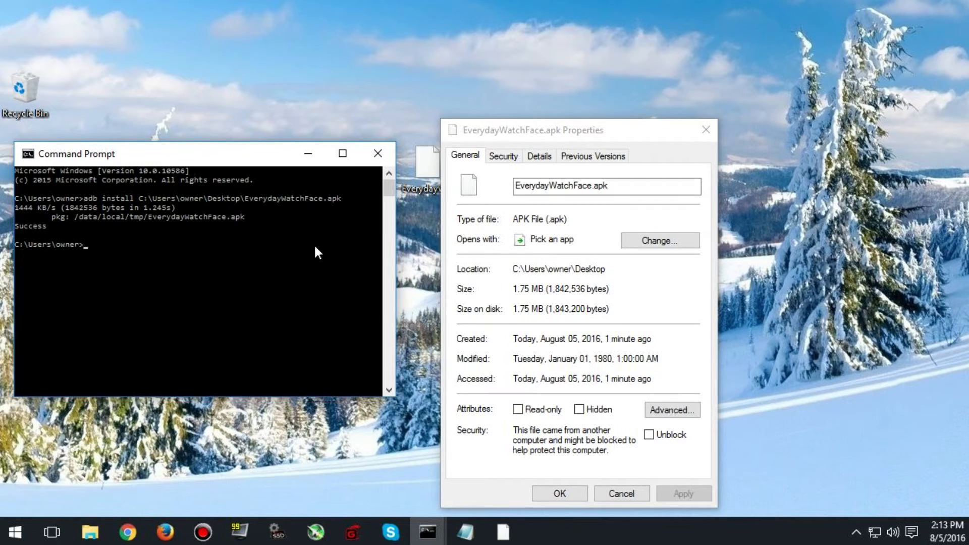
Run adb shell df /data to see the watch's 2.9G size, 334.7M used, 2.6G free.
{"action": "type", "text": "adb"}
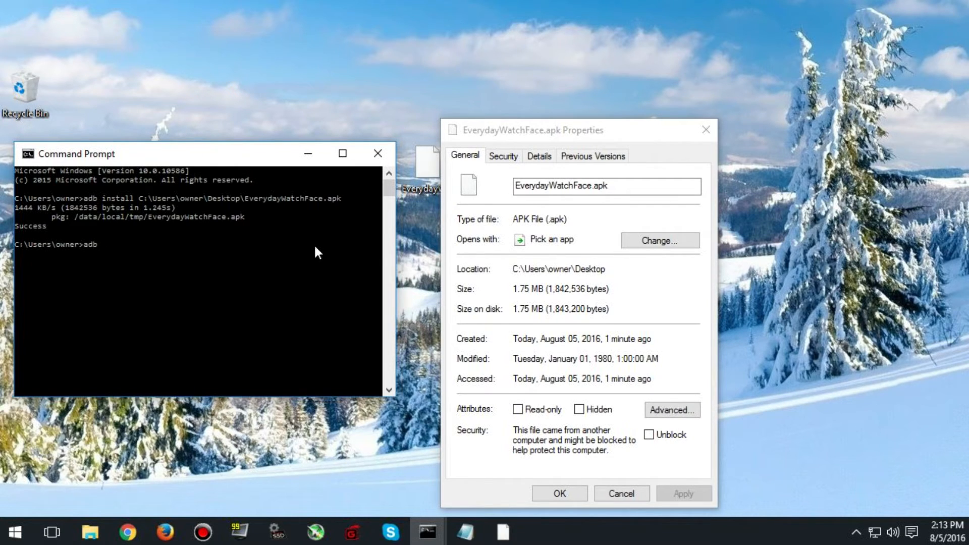
{"action": "type", "text": "she"}
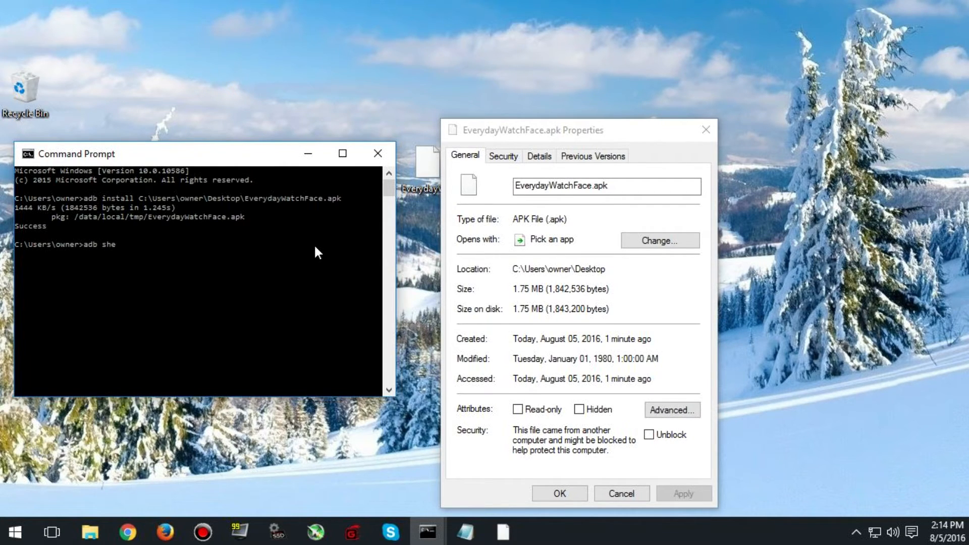
{"action": "type", "text": "ll"}
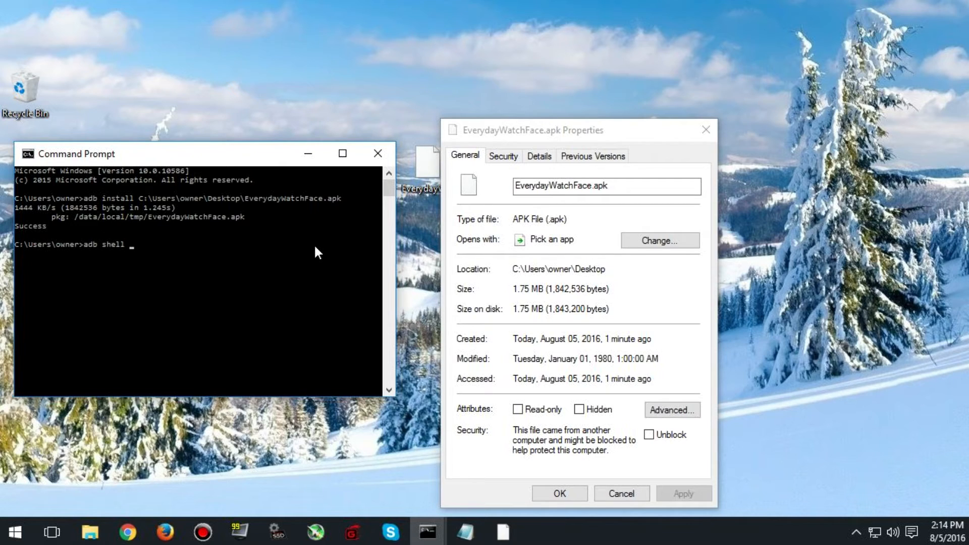
{"action": "type", "text": "df"}
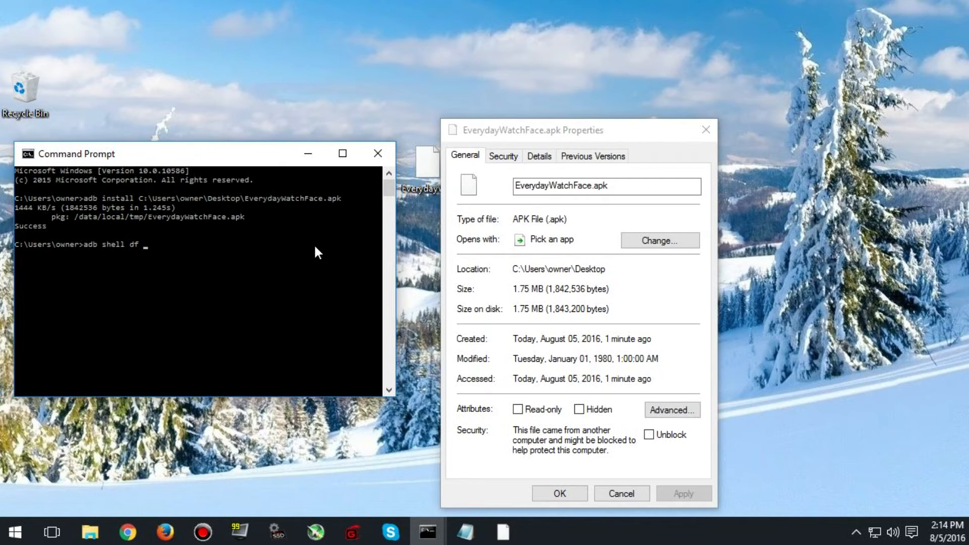
{"action": "type", "text": "/"}
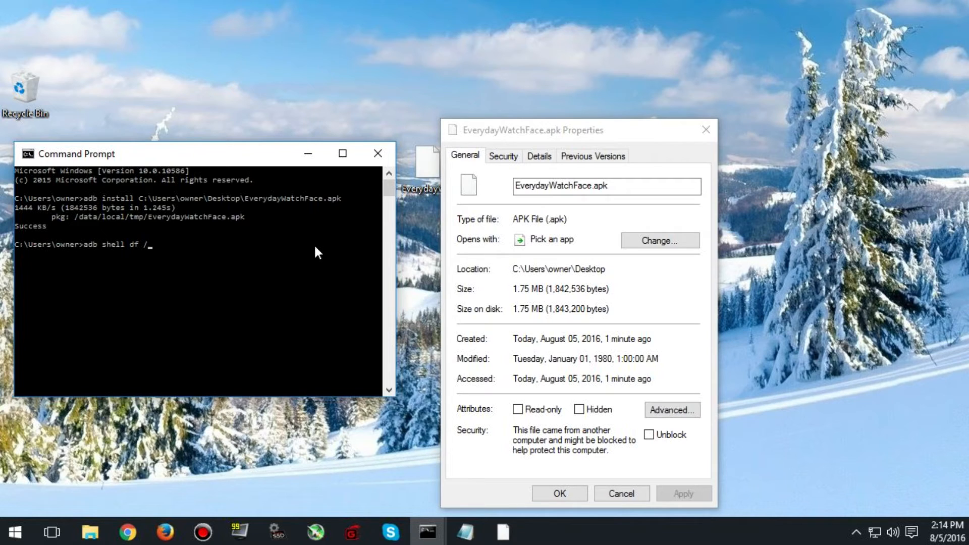
{"action": "type", "text": "data"}
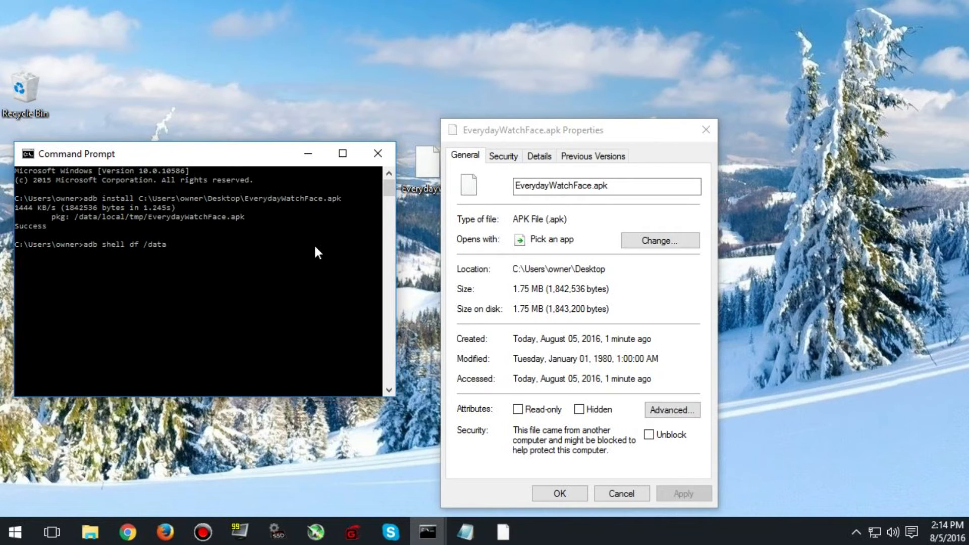
{"action": "key", "text": "Return"}
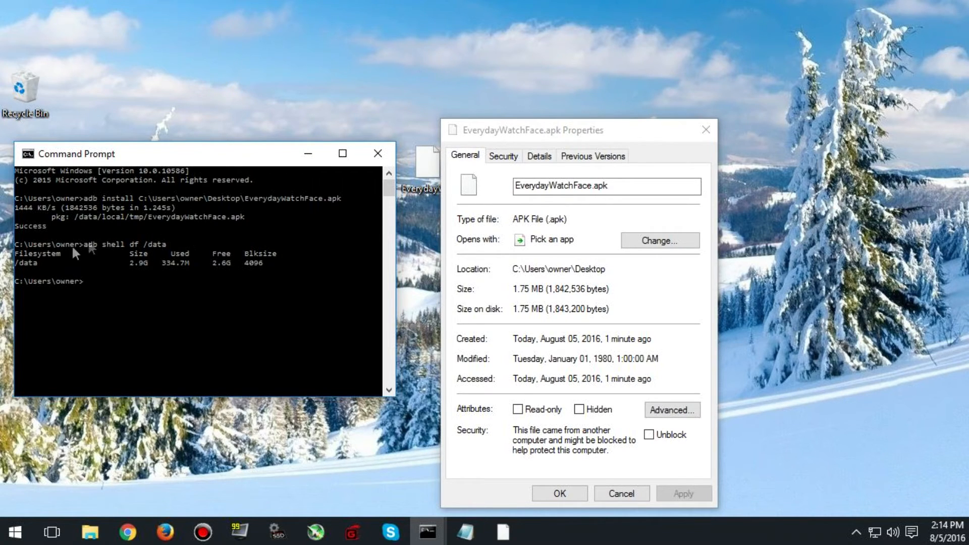
{"action": "mouse_move", "coordinate": [130, 275]}
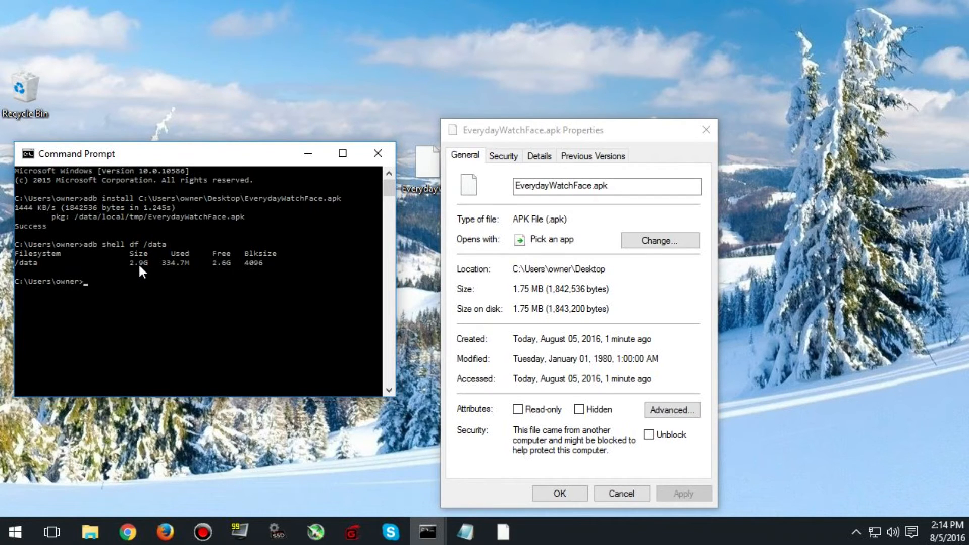
{"action": "mouse_move", "coordinate": [176, 274]}
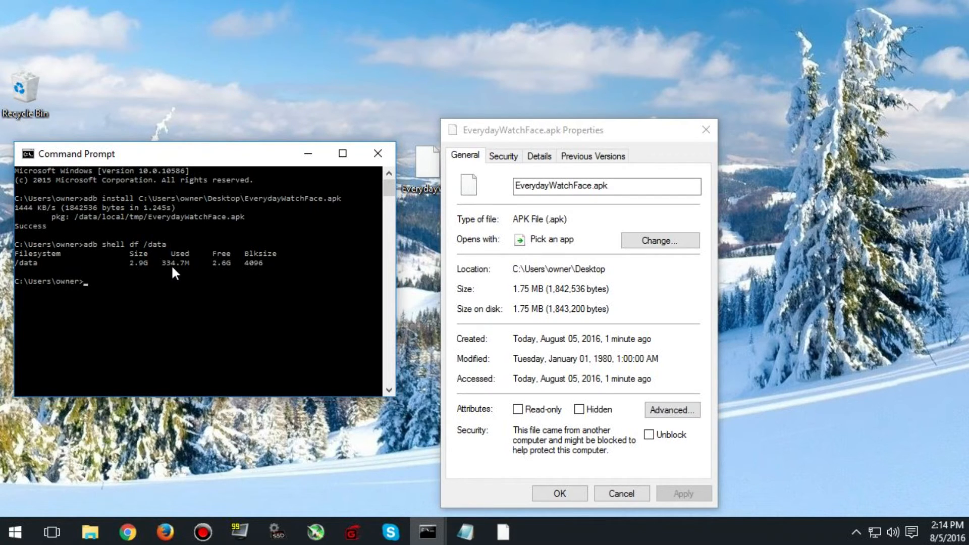
{"action": "mouse_move", "coordinate": [193, 273]}
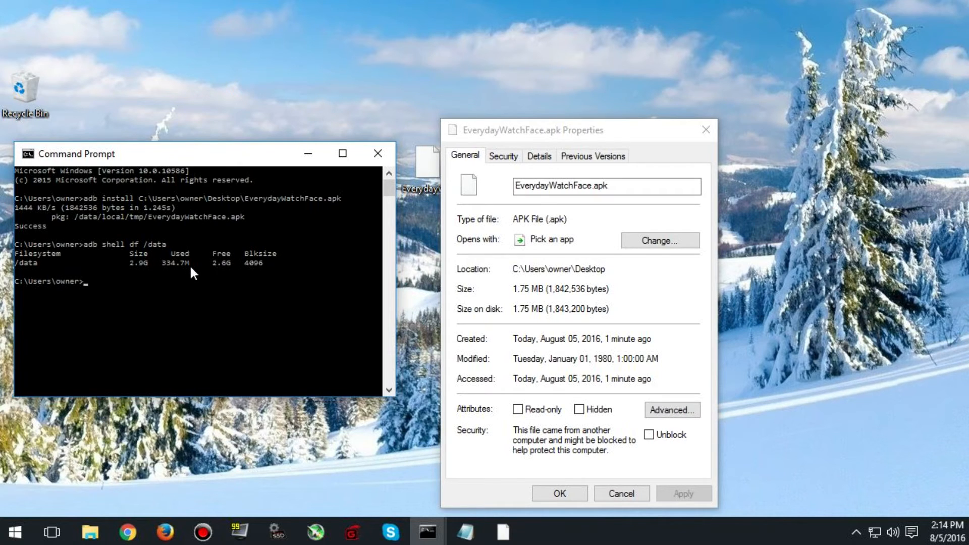
{"action": "mouse_move", "coordinate": [235, 275]}
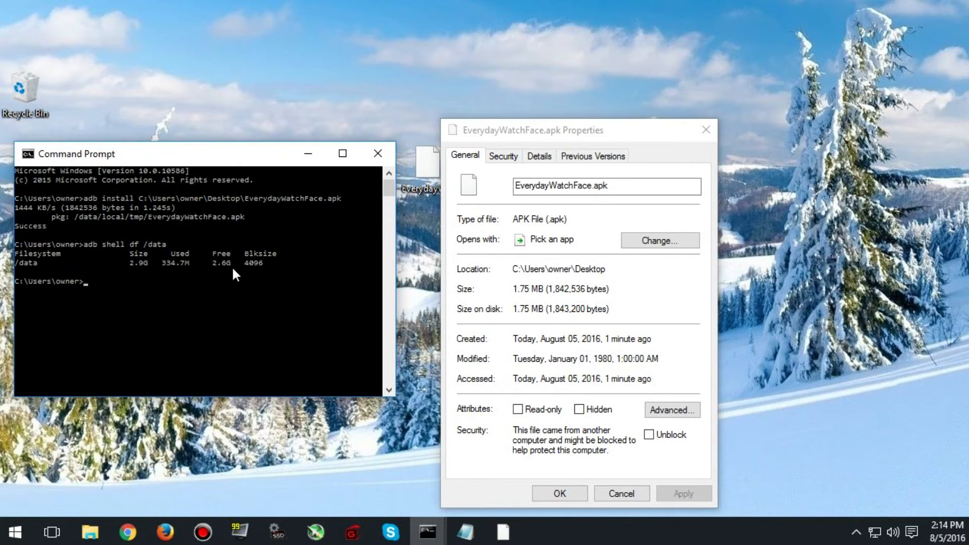
Run adb shell pm list packages and scroll through the watch's installed packages.
{"action": "type", "text": "adb"}
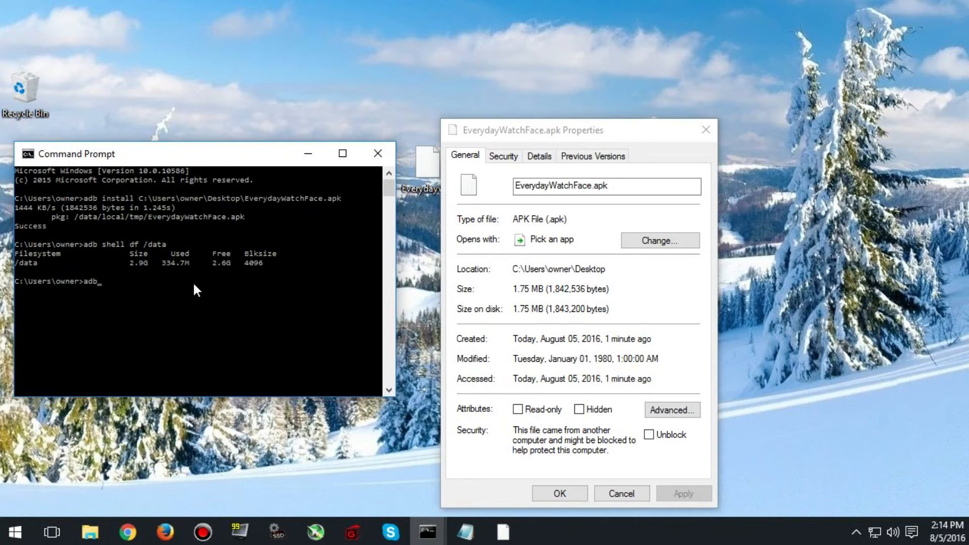
{"action": "type", "text": "s"}
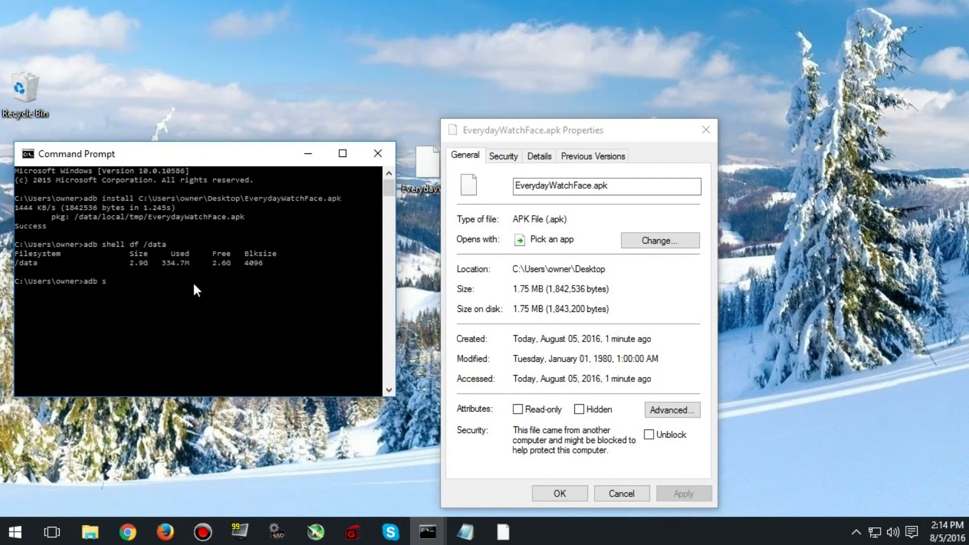
{"action": "type", "text": "hell"}
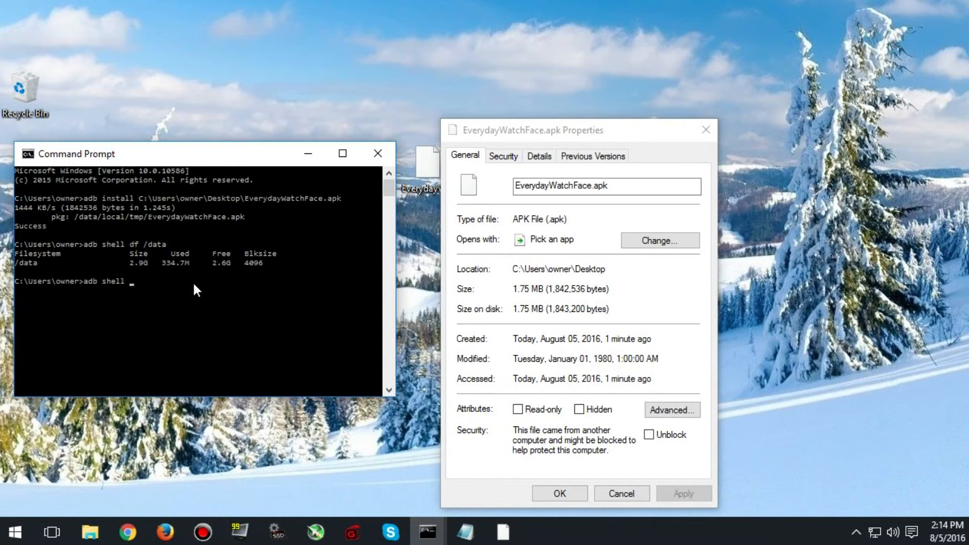
{"action": "type", "text": "pm list"}
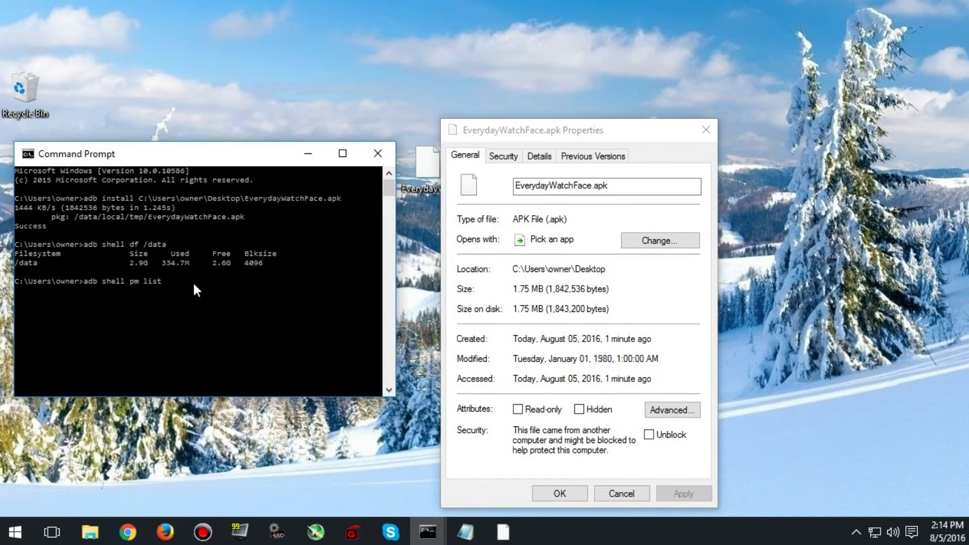
{"action": "type", "text": "pack"}
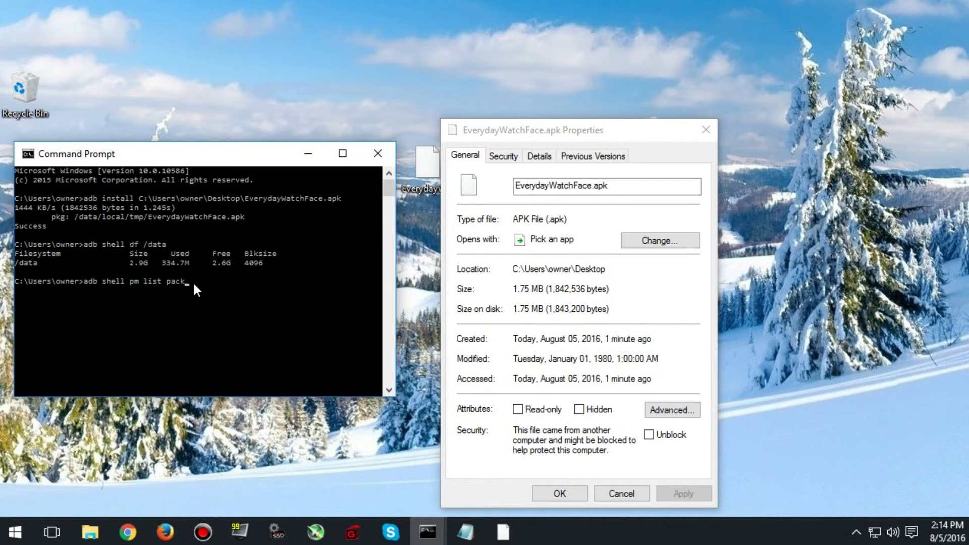
{"action": "type", "text": "ages"}
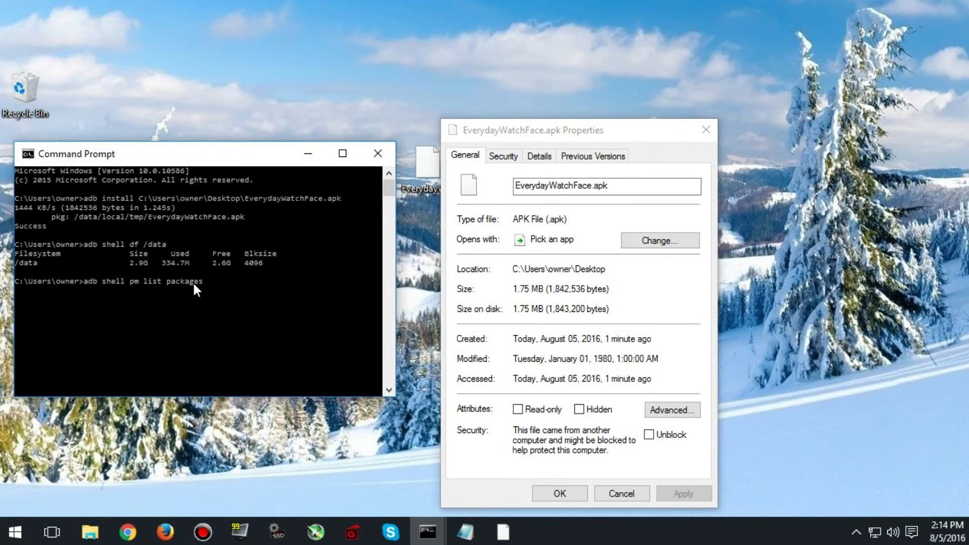
{"action": "key", "text": "Return"}
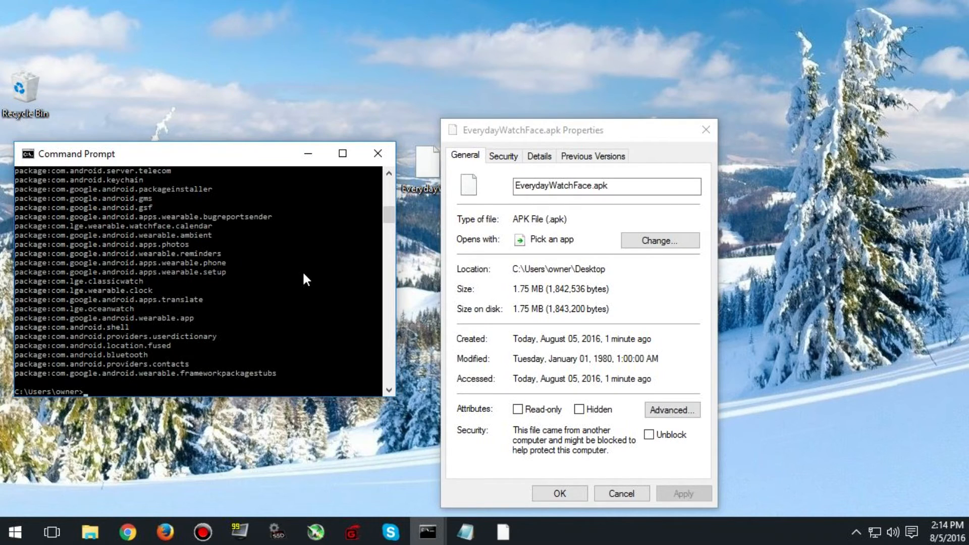
{"action": "scroll", "scroll_direction": "up", "scroll_amount": 3}
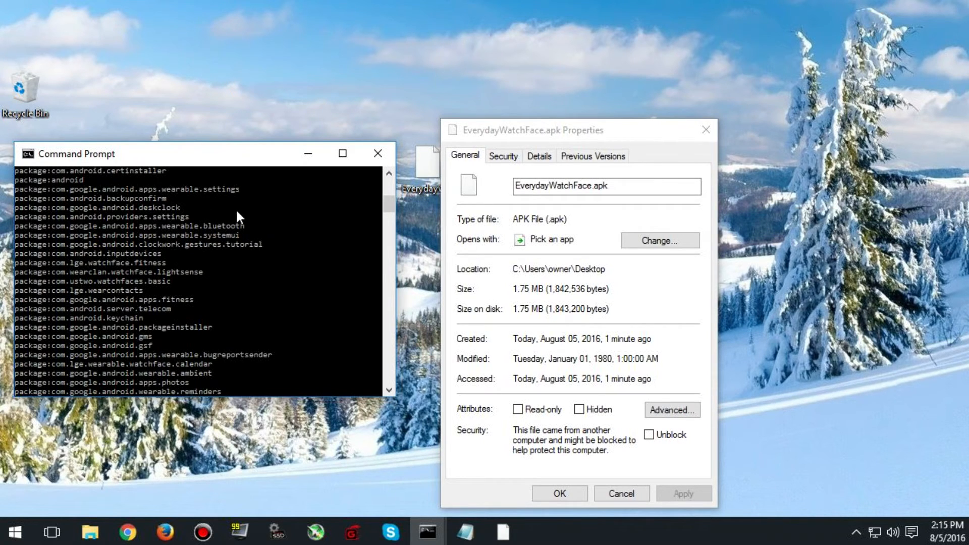
{"action": "scroll", "scroll_direction": "down", "scroll_amount": 3}
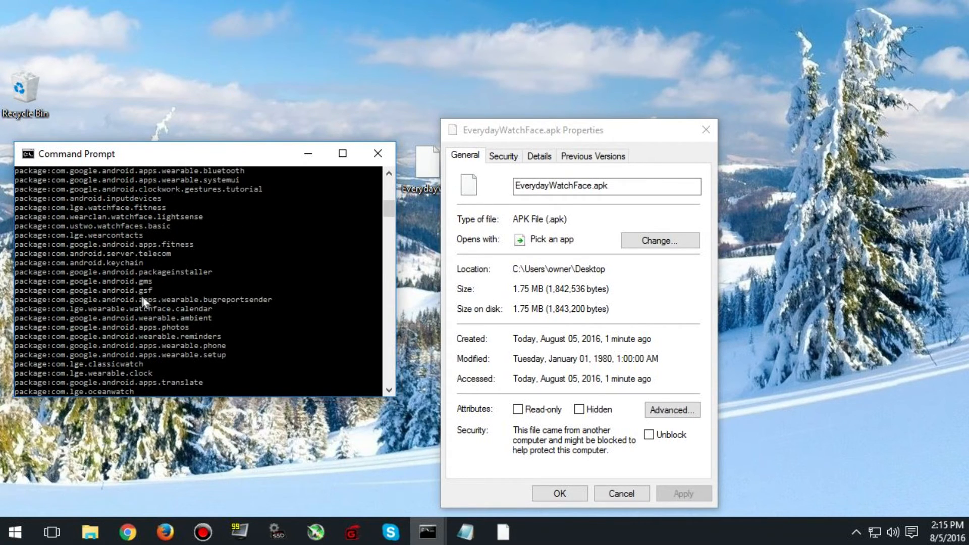
{"action": "scroll", "scroll_direction": "down", "scroll_amount": 3}
{"action": "type", "text": "e"}
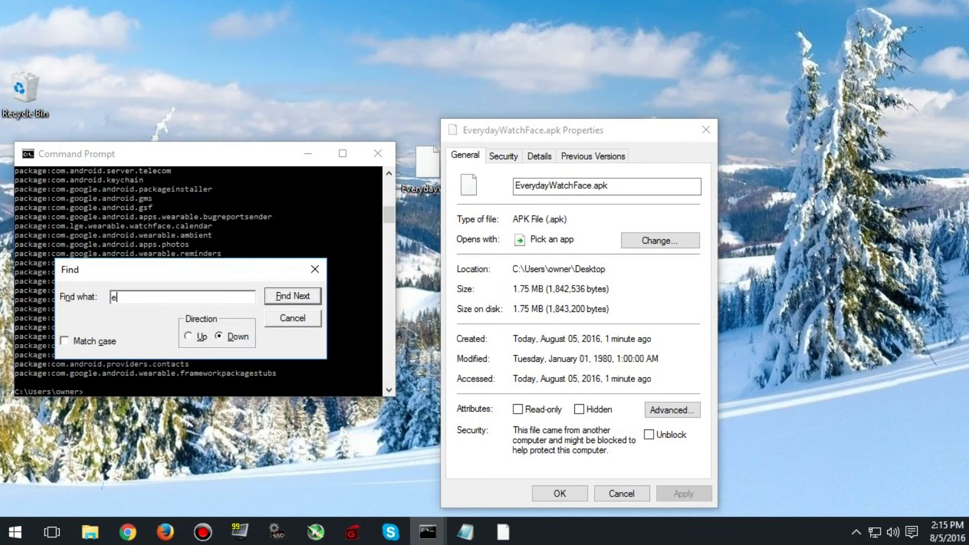
Search the package list for 'every' and copy com.smartmadsoft.wear.face.everyday.
{"action": "type", "text": "very"}
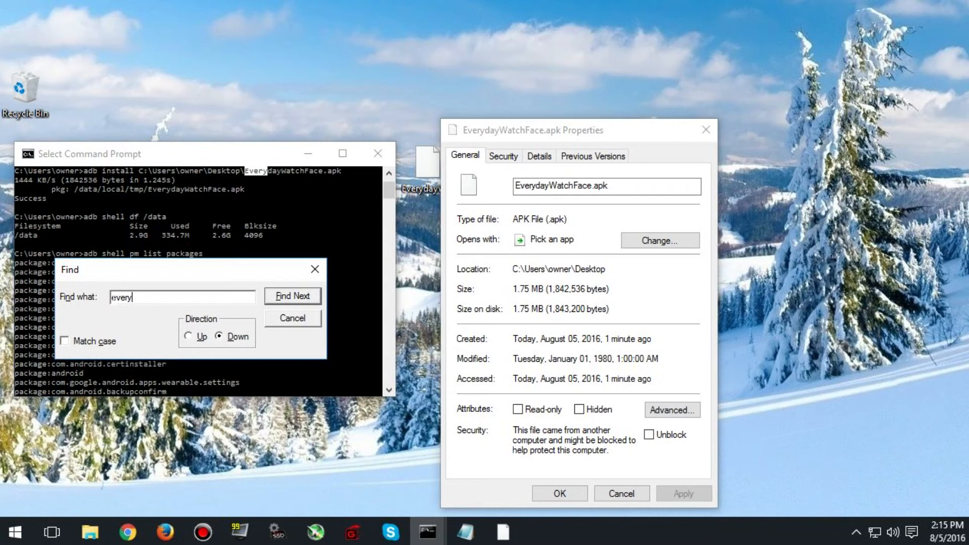
{"action": "mouse_move", "coordinate": [256, 275]}
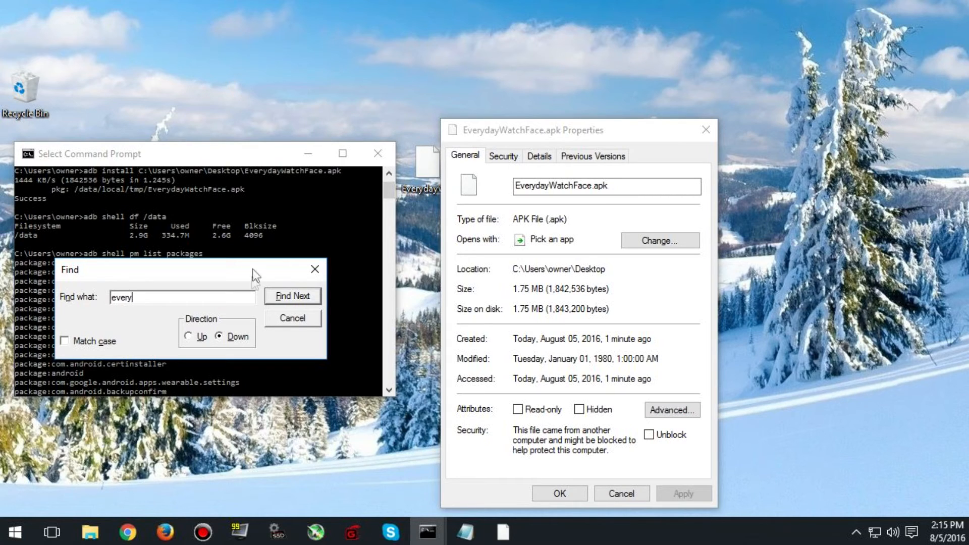
{"action": "left_click", "coordinate": [292, 296]}
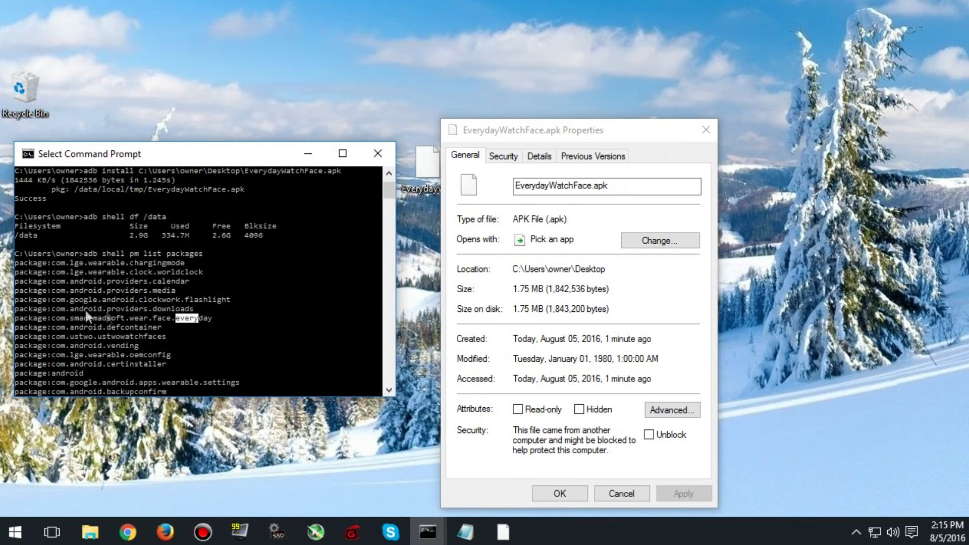
{"action": "mouse_move", "coordinate": [54, 324]}
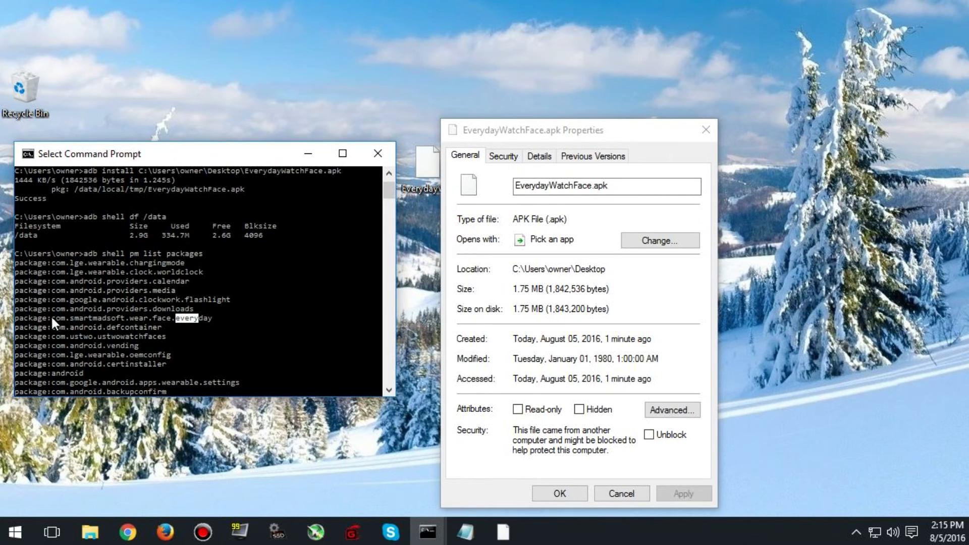
{"action": "mouse_move", "coordinate": [126, 327]}
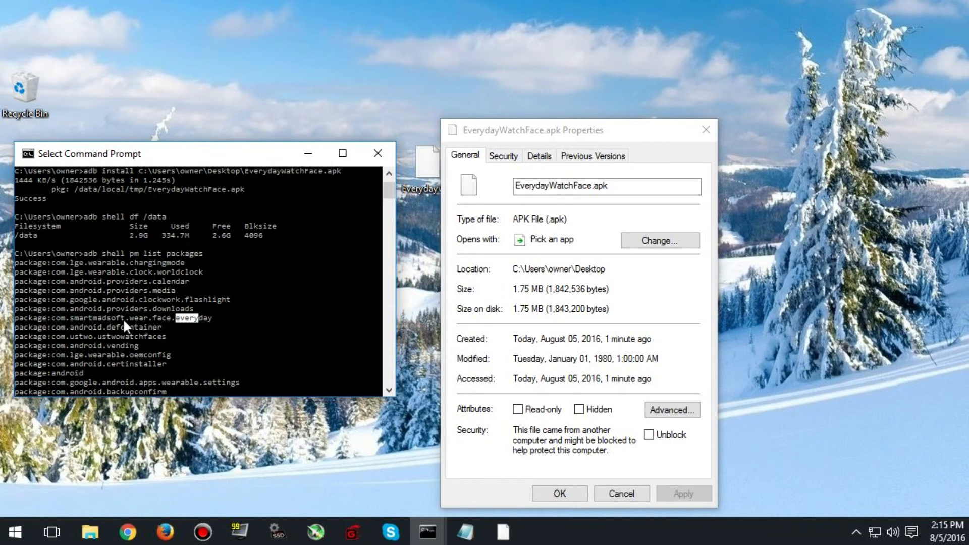
{"action": "mouse_move", "coordinate": [228, 326]}
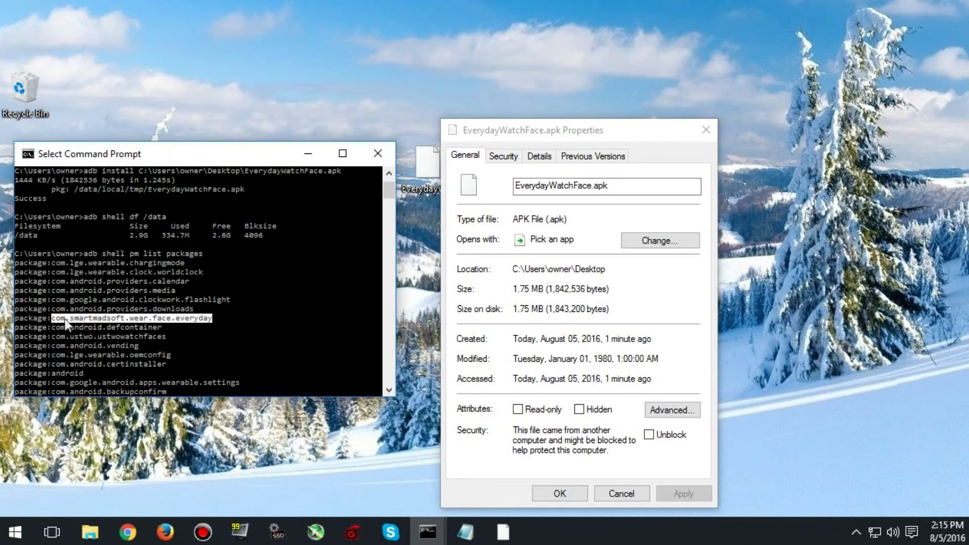
{"action": "left_click", "coordinate": [211, 339]}
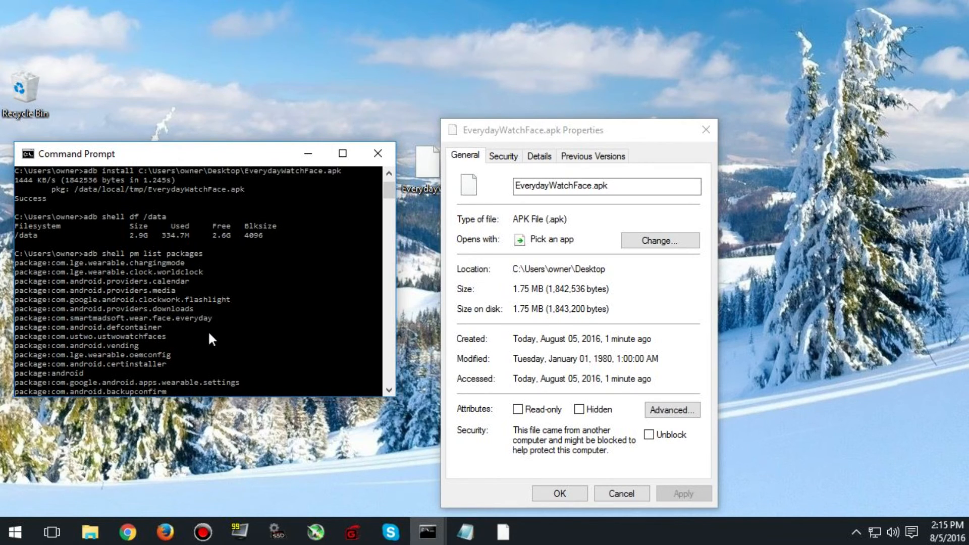
{"action": "scroll", "scroll_direction": "down", "scroll_amount": 3}
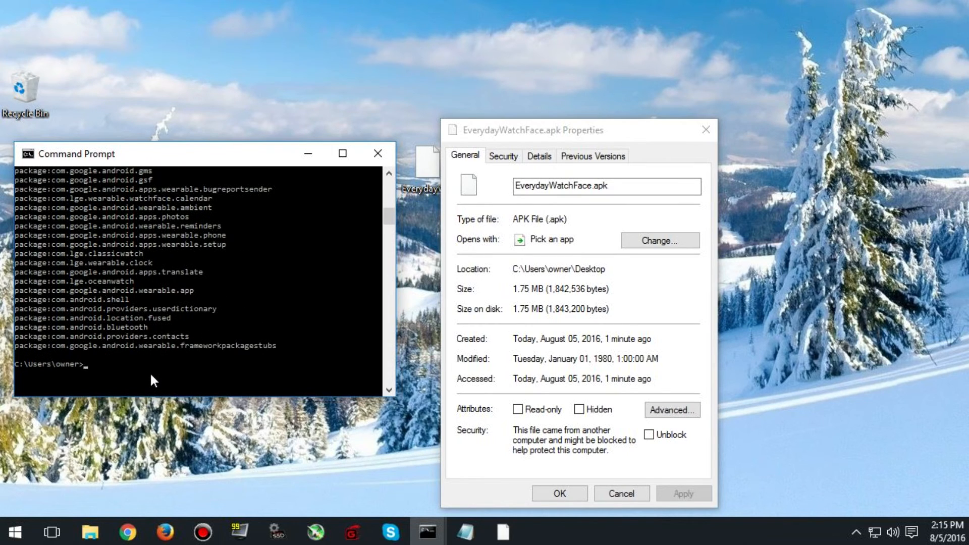
Run adb uninstall com.smartmadsoft.wear.face.everyday, correcting the adn typo, until it reports Success.
{"action": "type", "text": "adn"}
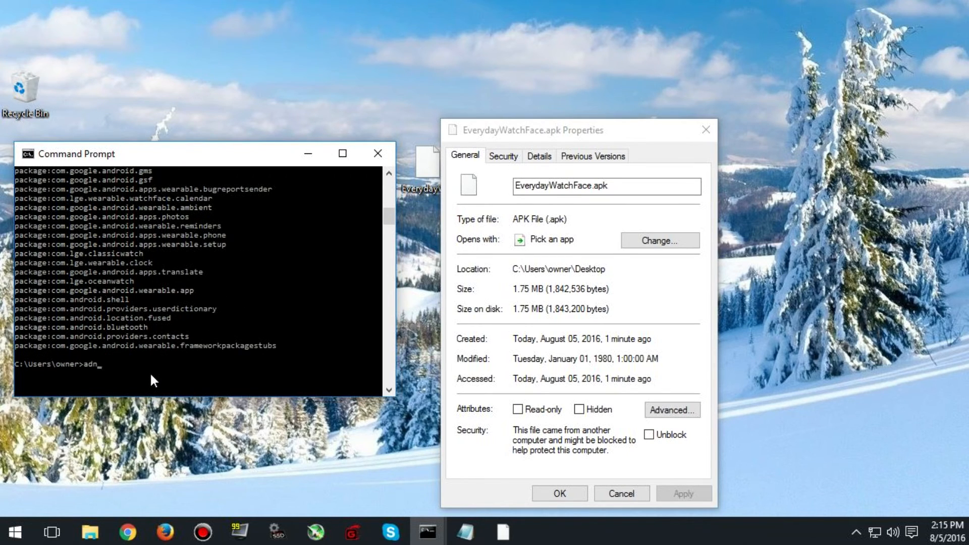
{"action": "type", "text": "uninstall com.smartmadsoft.wear.face.everyday"}
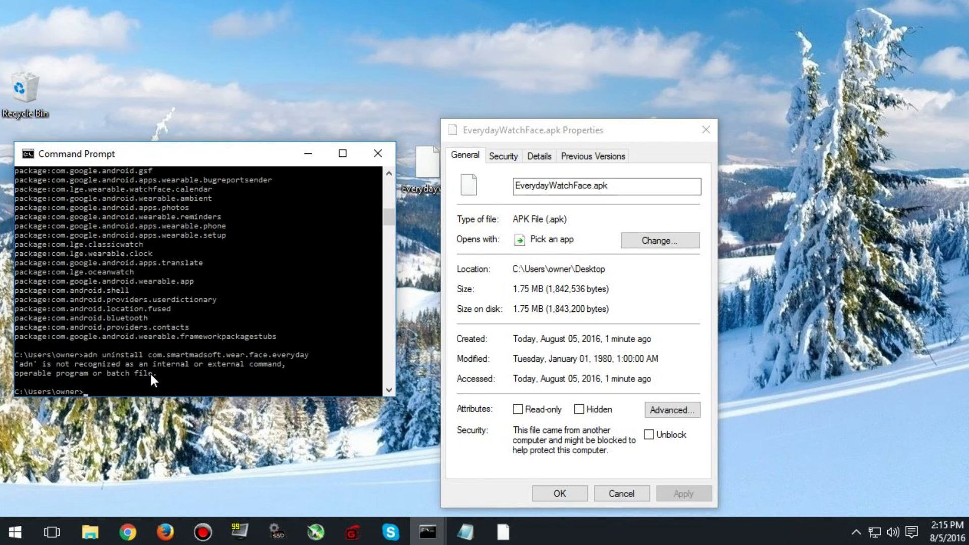
{"action": "type", "text": "adb"}
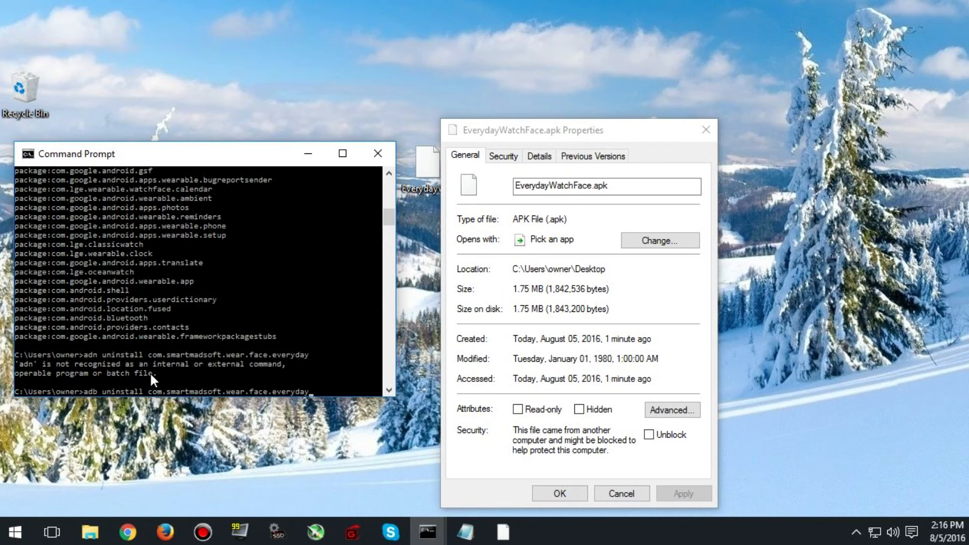
{"action": "key", "text": "Return"}
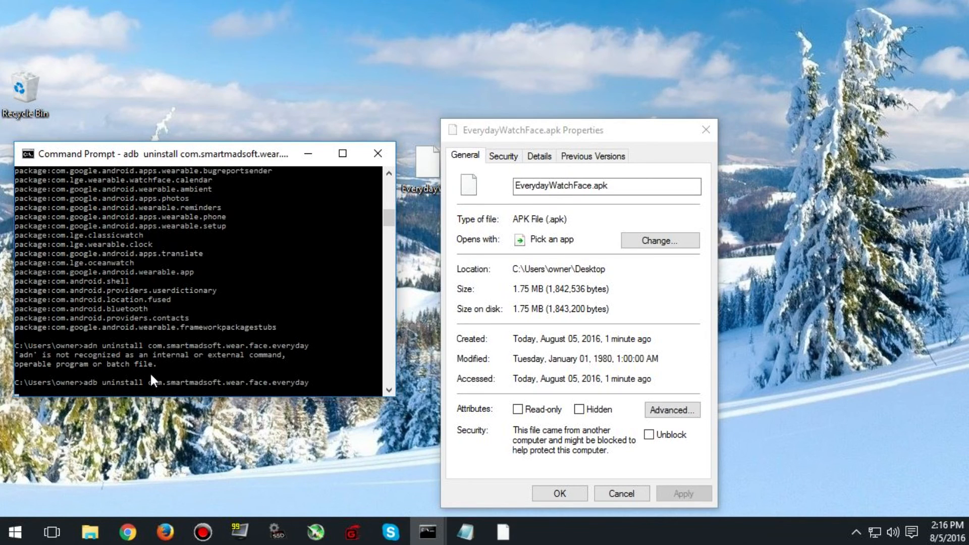
{"action": "key", "text": "Return"}
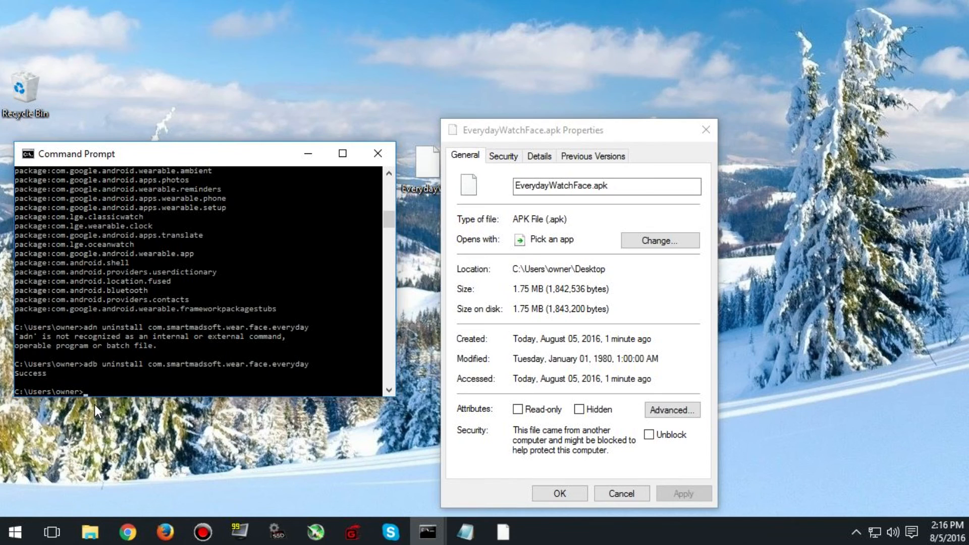
{"action": "mouse_move", "coordinate": [204, 422]}
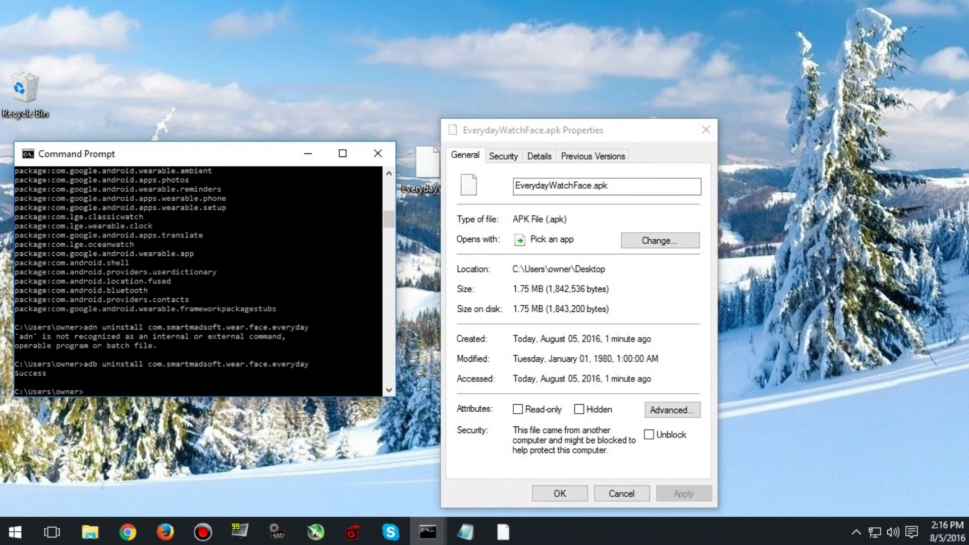
{"action": "mouse_move", "coordinate": [102, 430]}
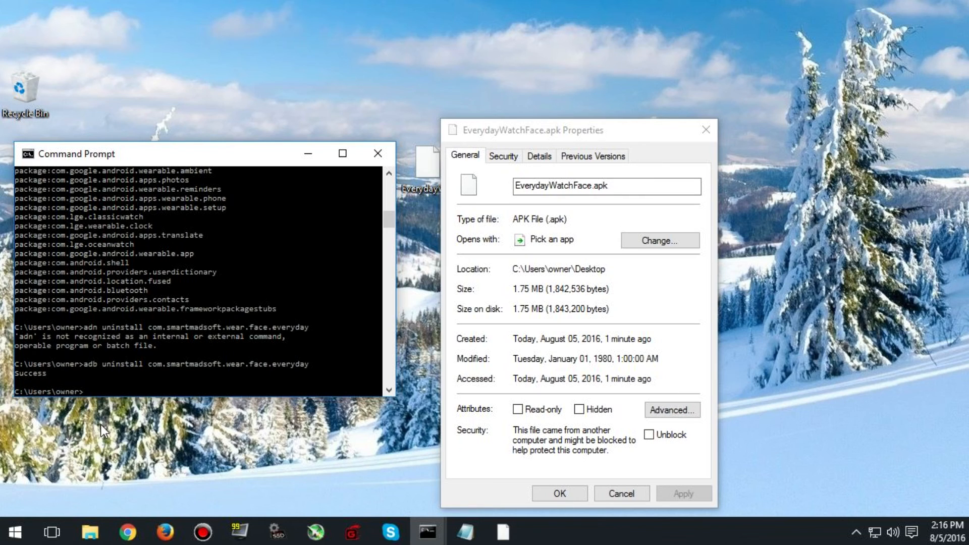